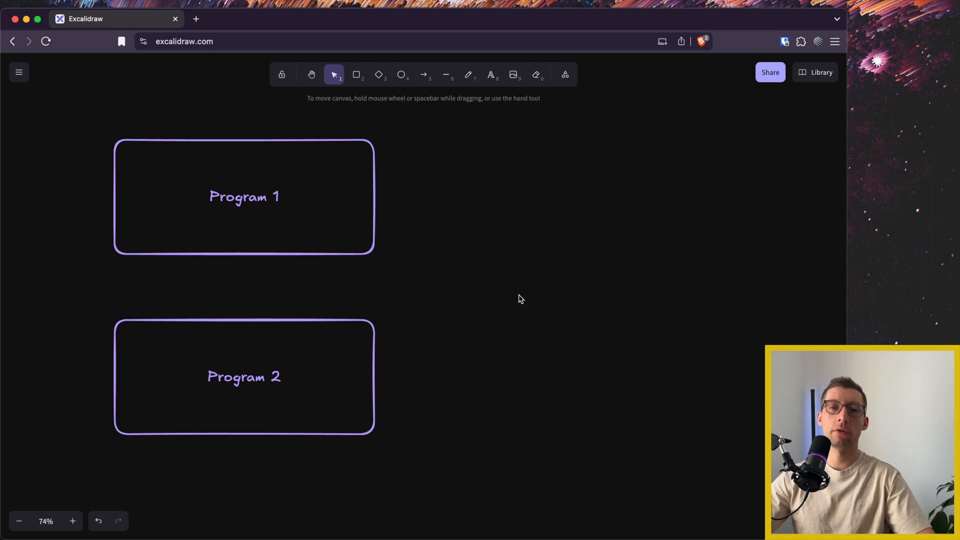
{"action": "mouse_move", "coordinate": [360, 136]}
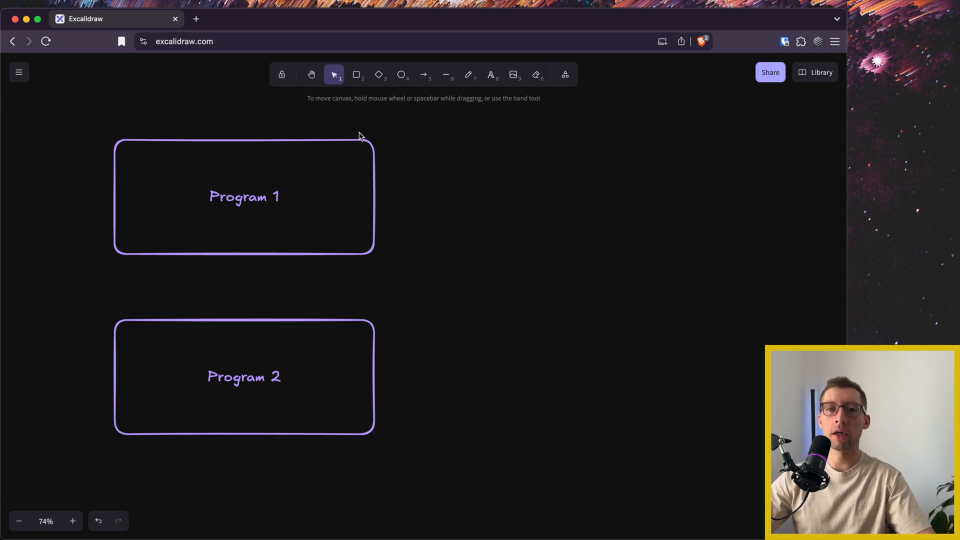
Draw a libnss box beside the programs and drag small libnss copies into Program 1 and Program 2.
{"action": "left_click_drag", "start_coordinate": [566, 242], "coordinate": [713, 312]}
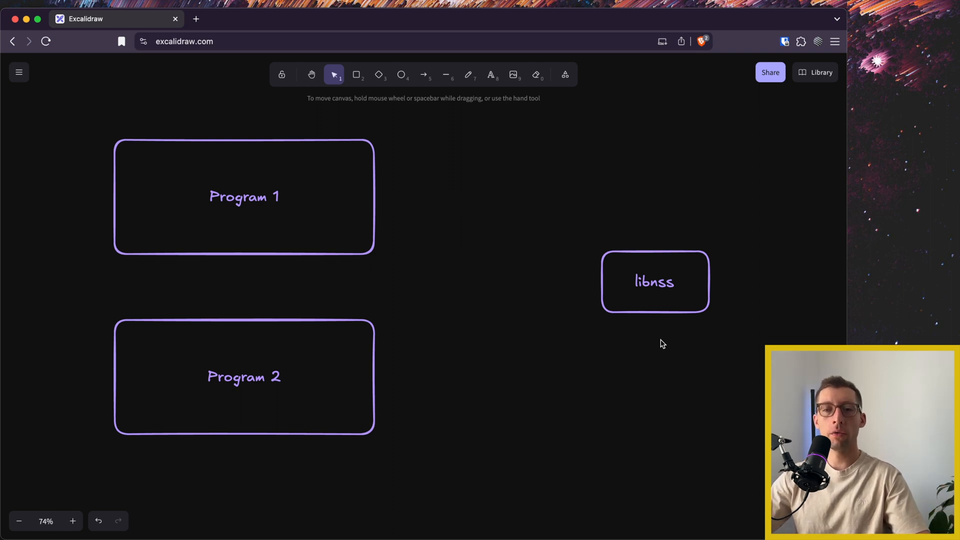
{"action": "mouse_move", "coordinate": [700, 240]}
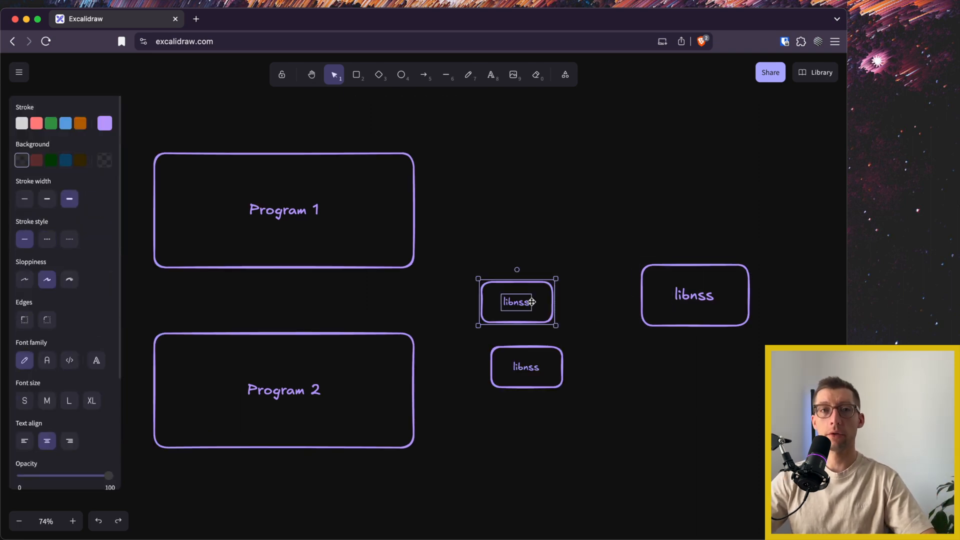
{"action": "left_click_drag", "start_coordinate": [516, 302], "coordinate": [369, 238]}
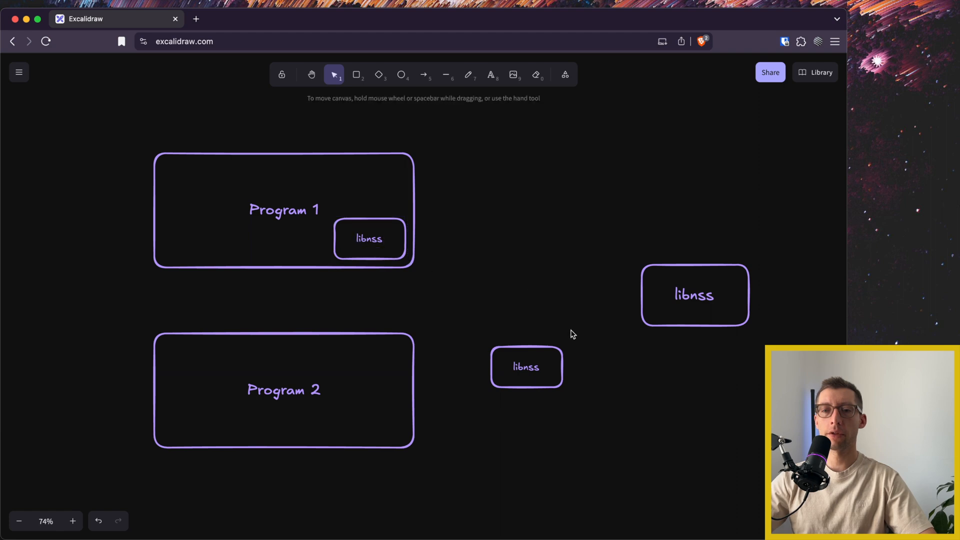
{"action": "left_click_drag", "start_coordinate": [526, 367], "coordinate": [368, 365]}
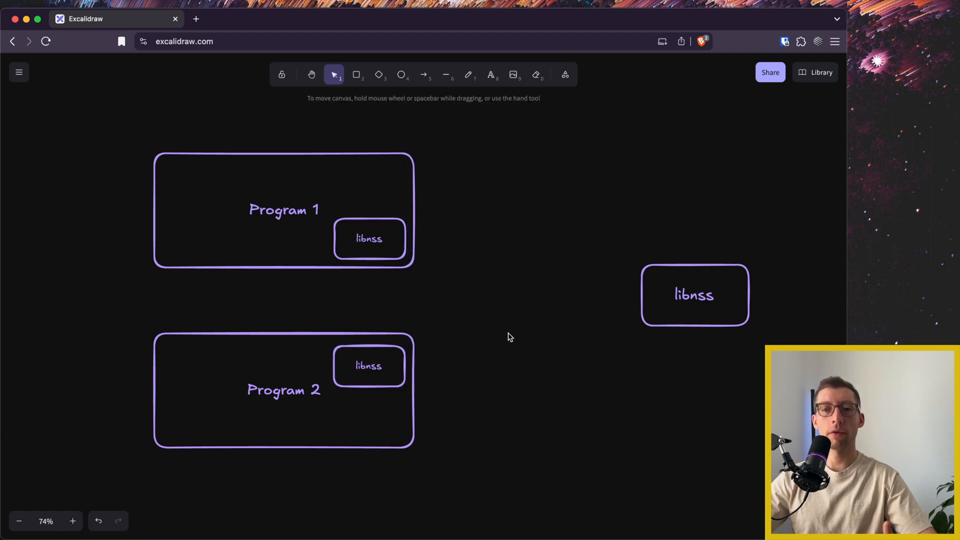
{"action": "mouse_move", "coordinate": [549, 219]}
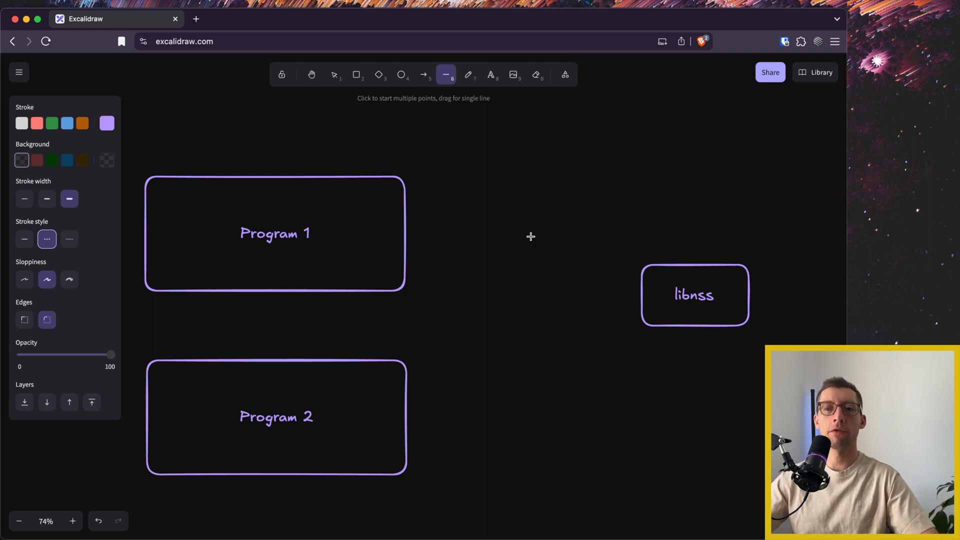
{"action": "mouse_move", "coordinate": [580, 269]}
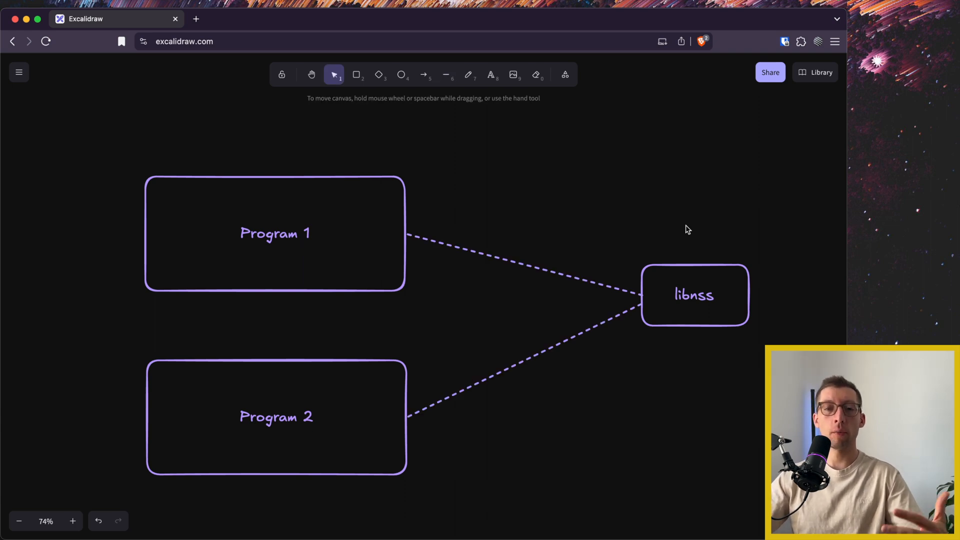
{"action": "mouse_move", "coordinate": [782, 199]}
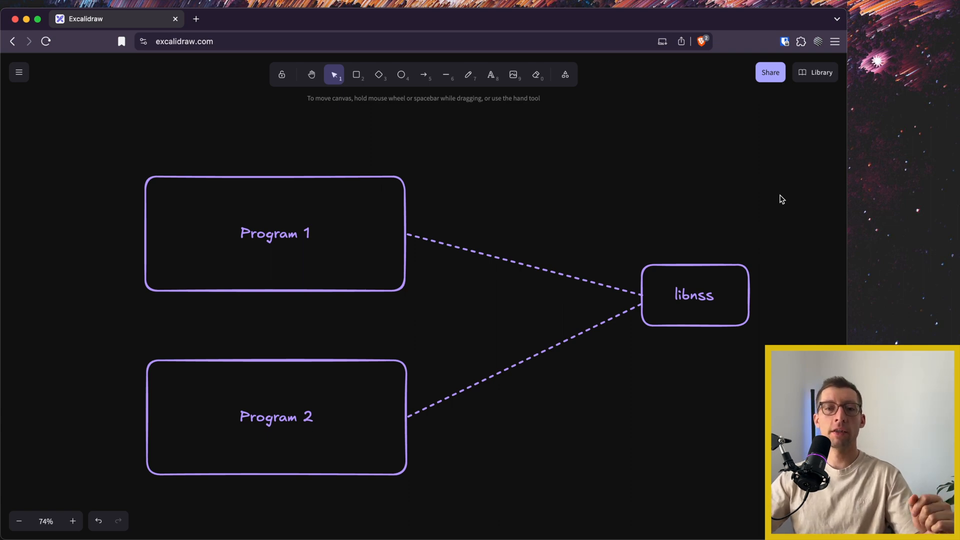
{"action": "mouse_move", "coordinate": [136, 164]}
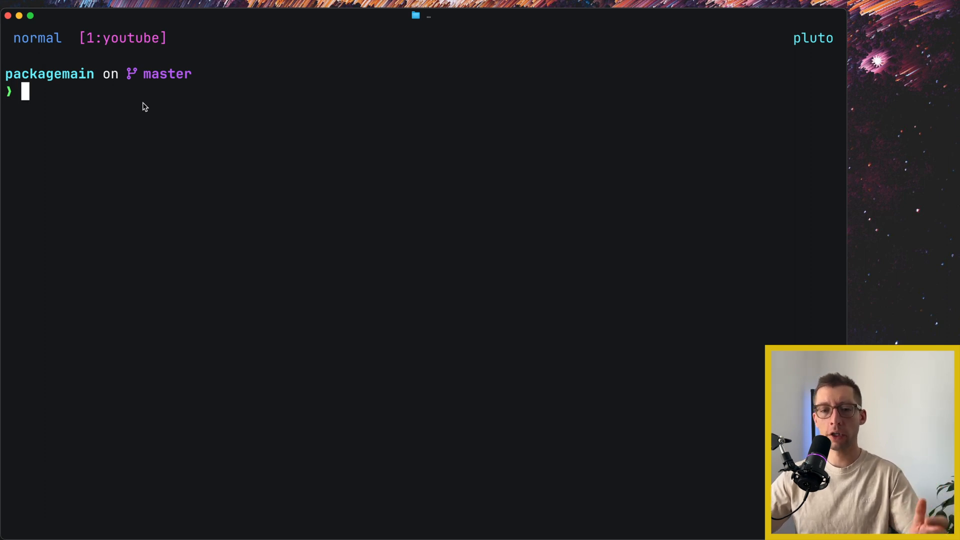
List Go target platforms, SSH into orb, remove main.go and out, and check Go 1.24.2.
{"action": "type", "text": "go too"}
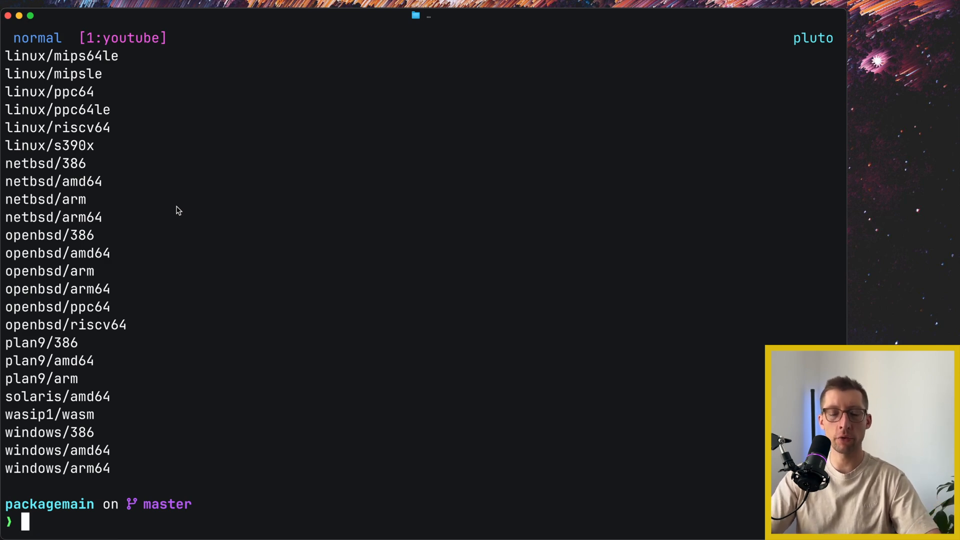
{"action": "type", "text": "ssh orb"}
{"action": "type", "text": "go version"}
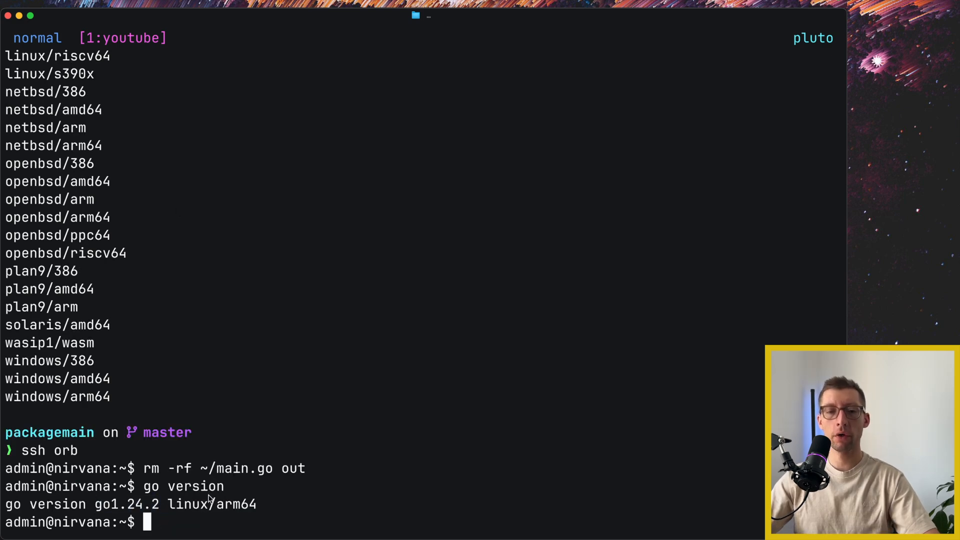
{"action": "type", "text": "vim ma"}
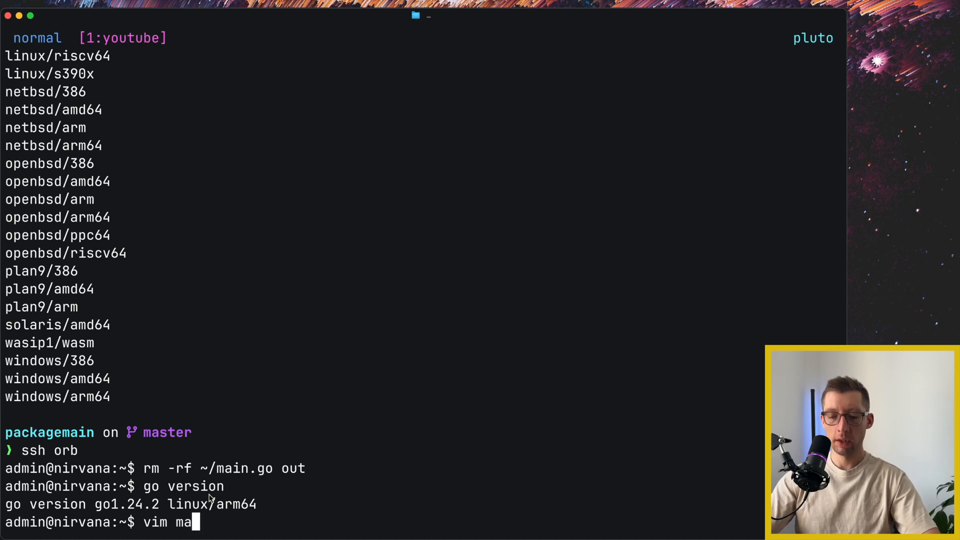
Write main.go with package main, import "fmt", and a main printing 'have a wonderful day'.
{"action": "key", "text": "Enter"}
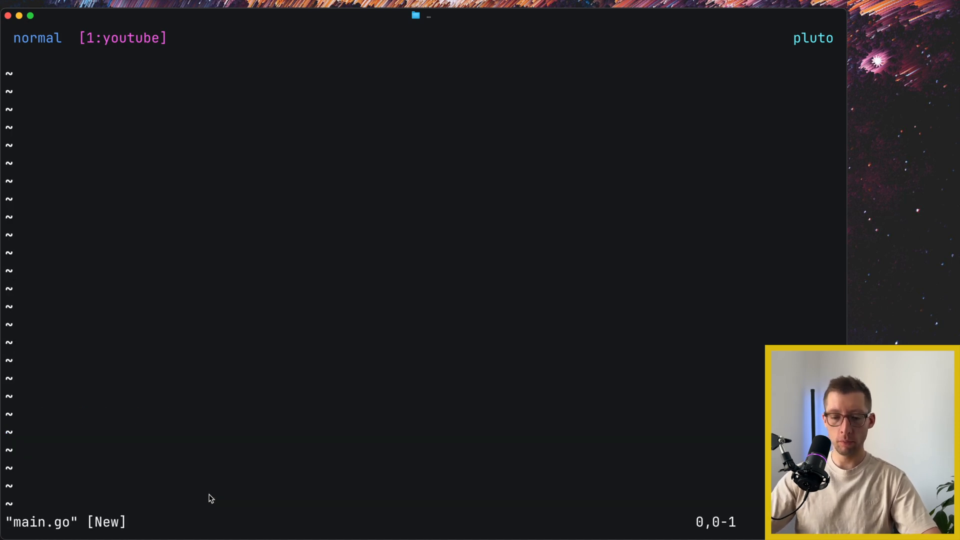
{"action": "type", "text": "package"}
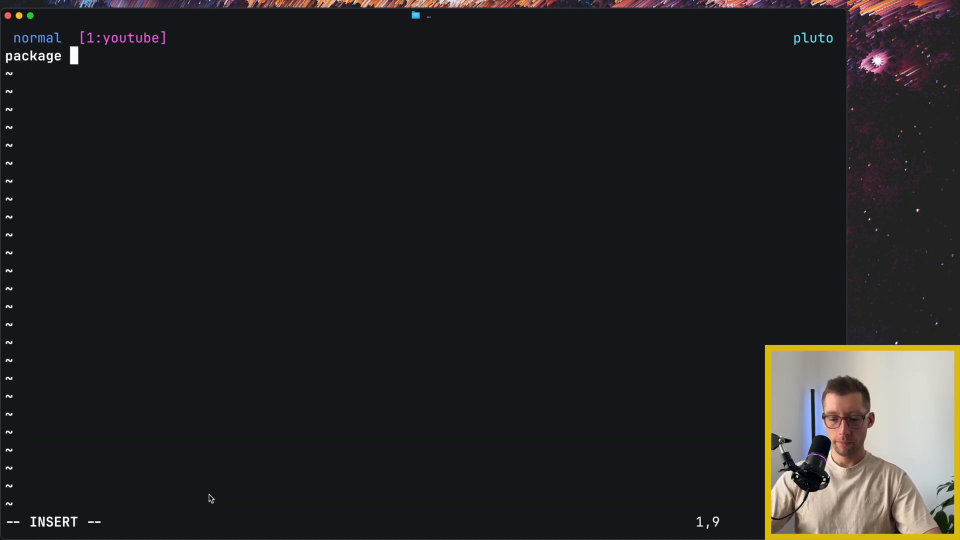
{"action": "type", "text": "main"}
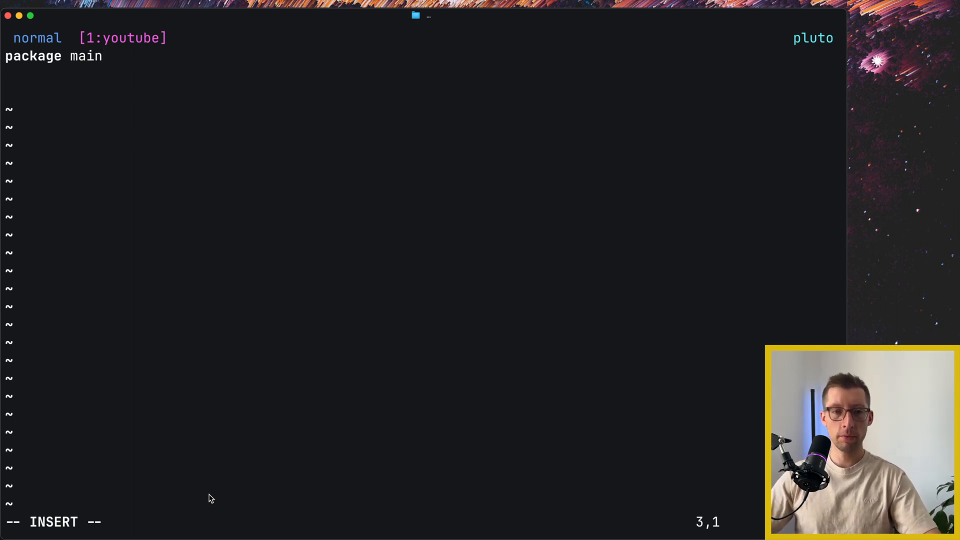
{"action": "type", "text": "i"}
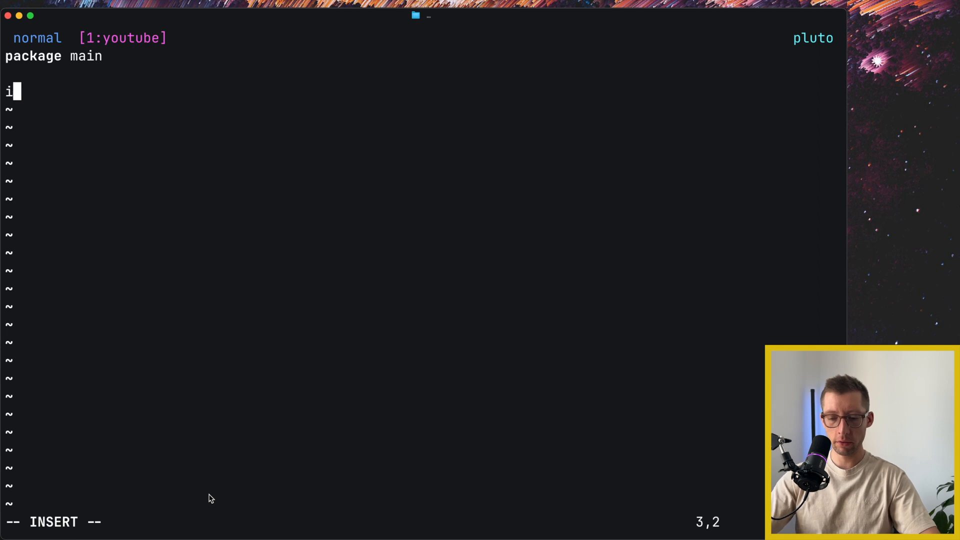
{"action": "type", "text": "mport \""}
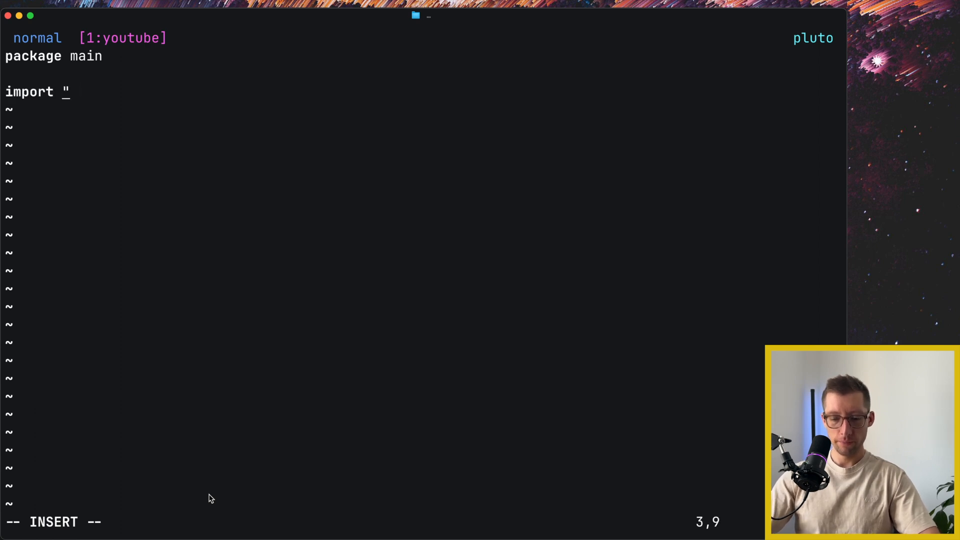
{"action": "type", "text": "fmt\""}
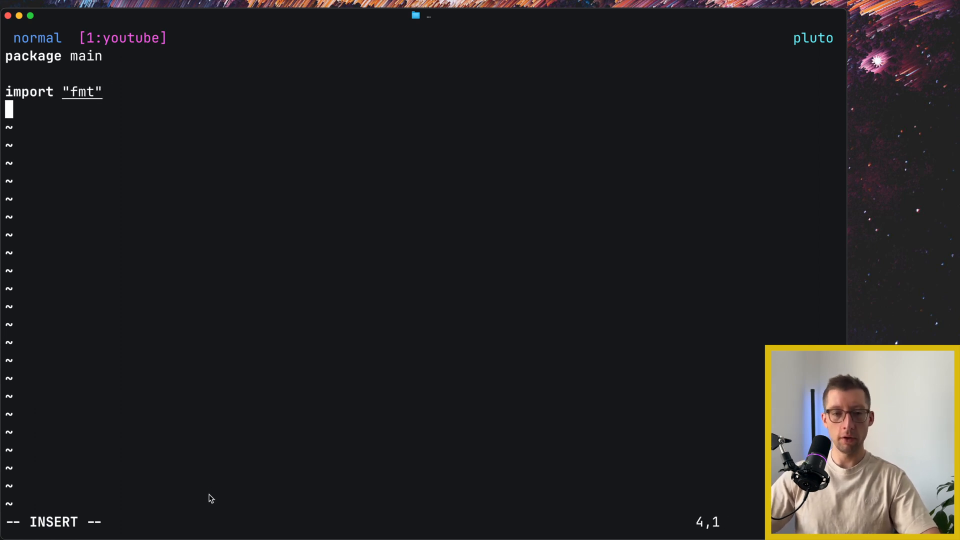
{"action": "key", "text": "Enter"}
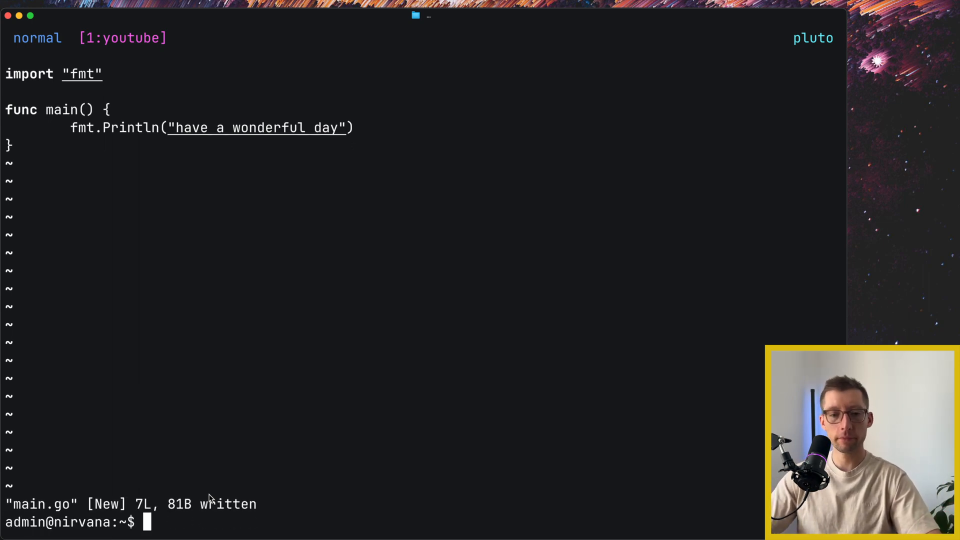
{"action": "type", "text": "go build -out"}
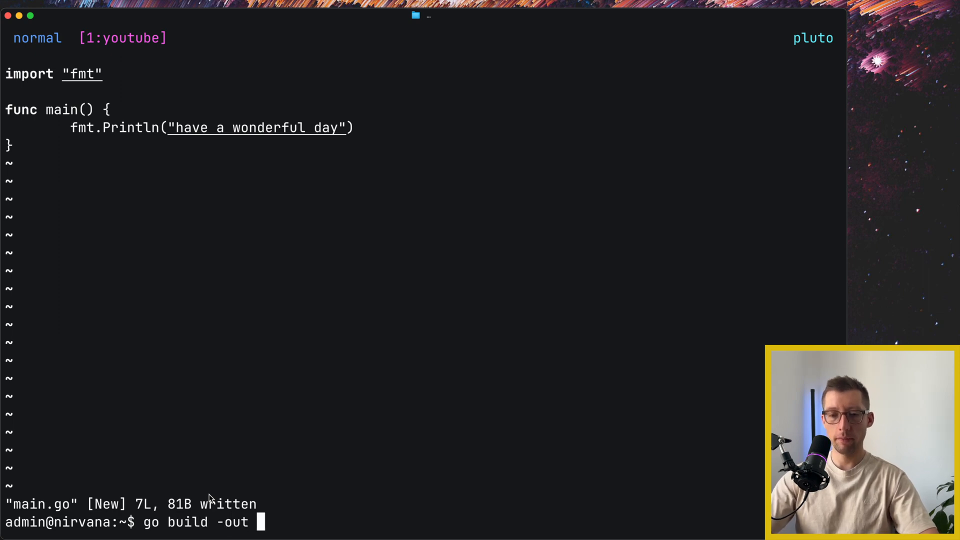
Build main.go into out and list its file attributes one per line.
{"action": "key", "text": "BackSpace"}
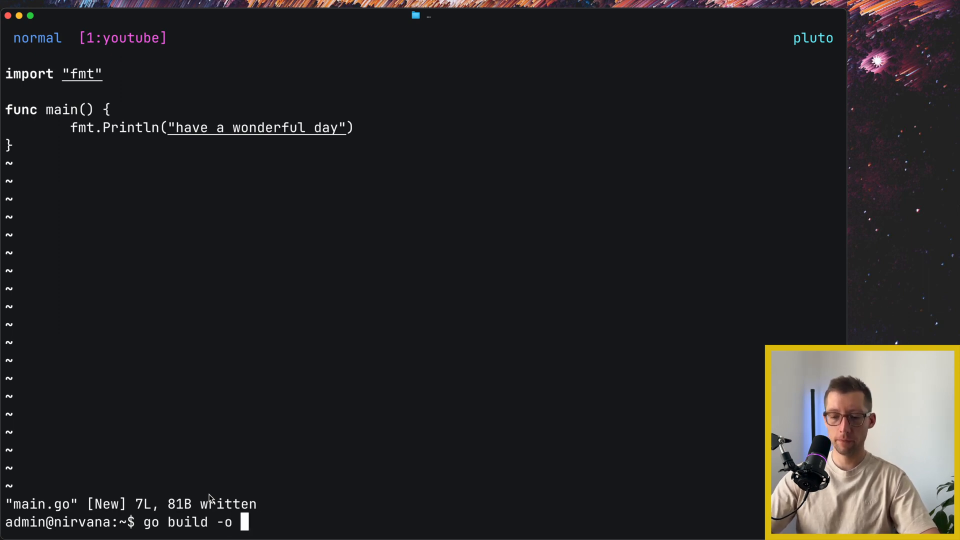
{"action": "type", "text": "out"}
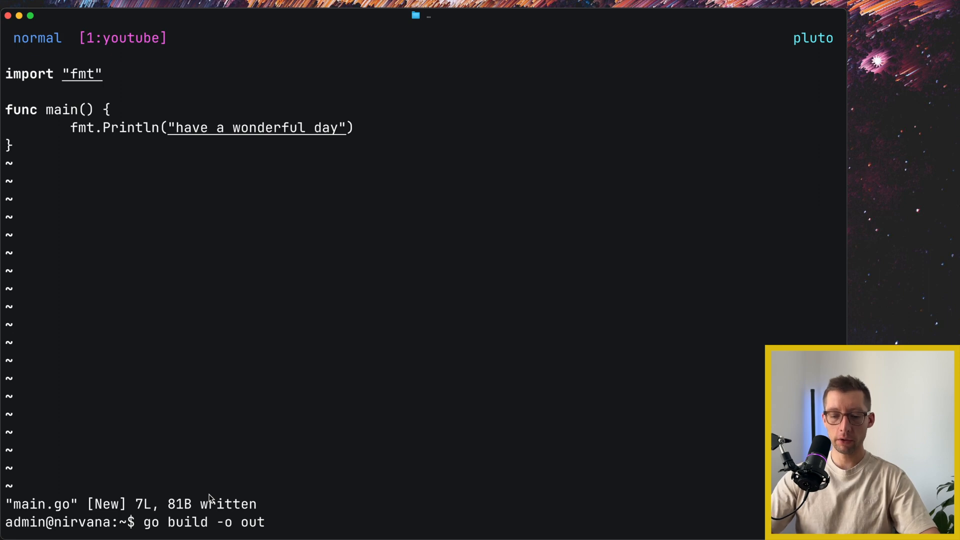
{"action": "key", "text": "Return"}
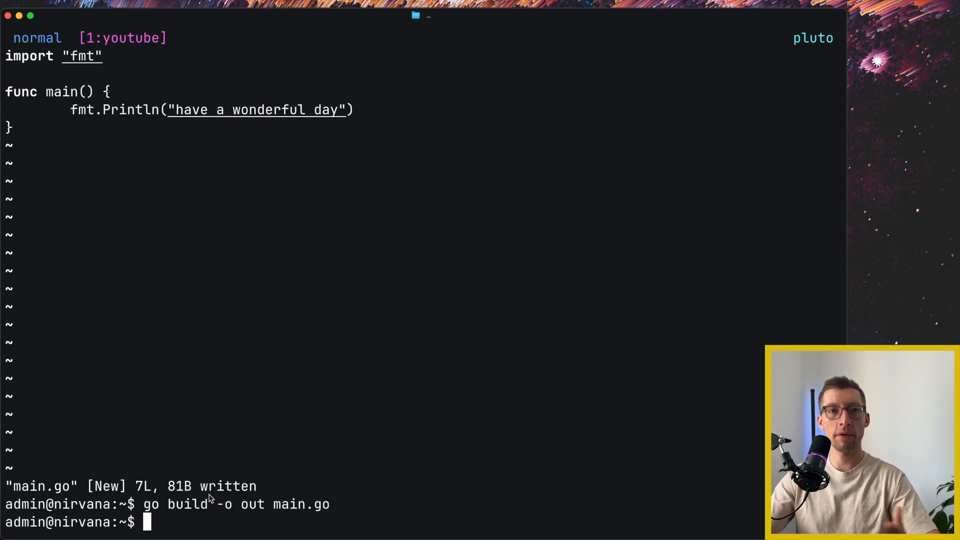
{"action": "type", "text": "file out"}
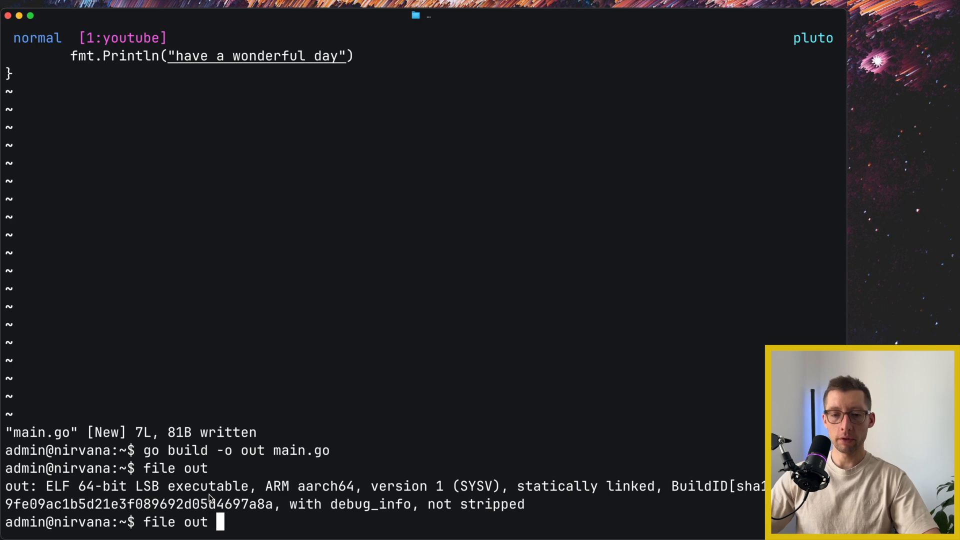
{"action": "type", "text": "| tr"}
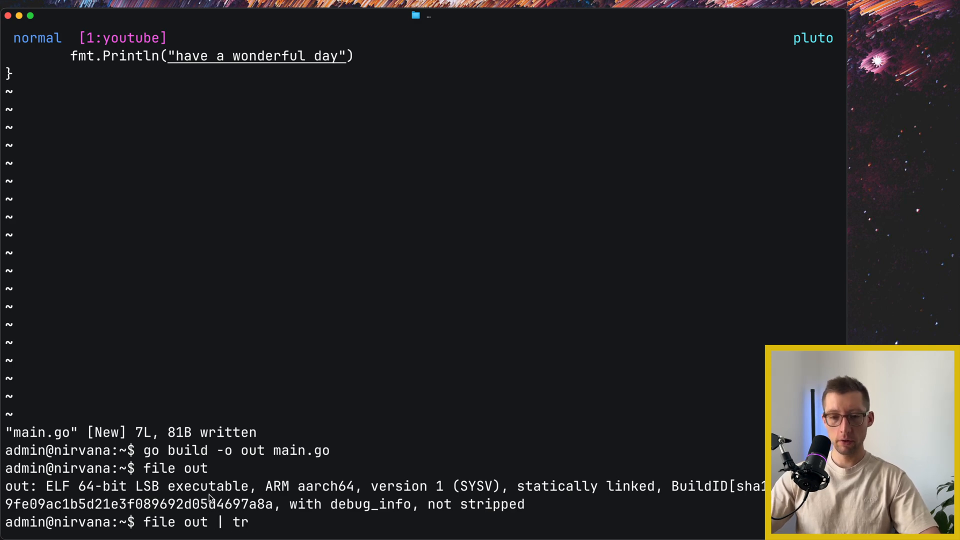
{"action": "type", "text": ", ''"}
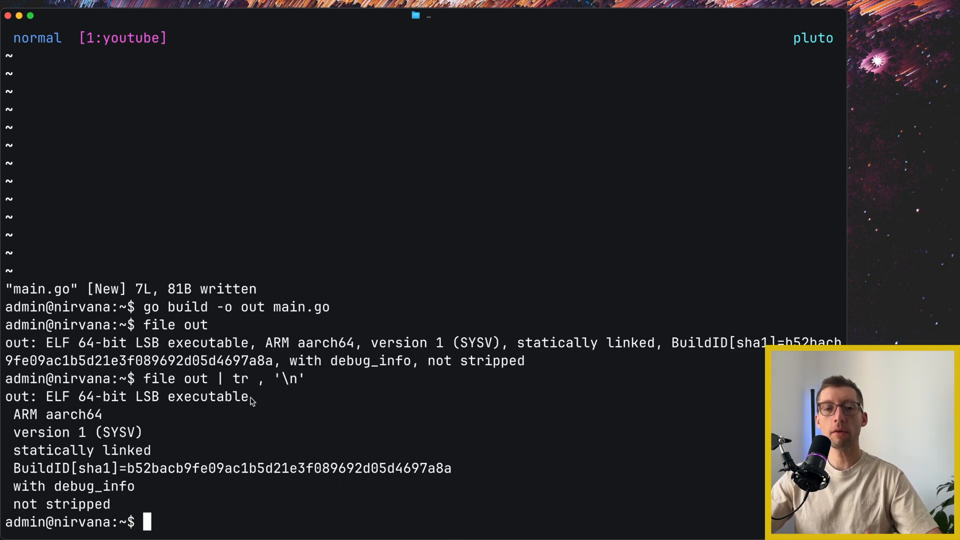
{"action": "mouse_move", "coordinate": [86, 400]}
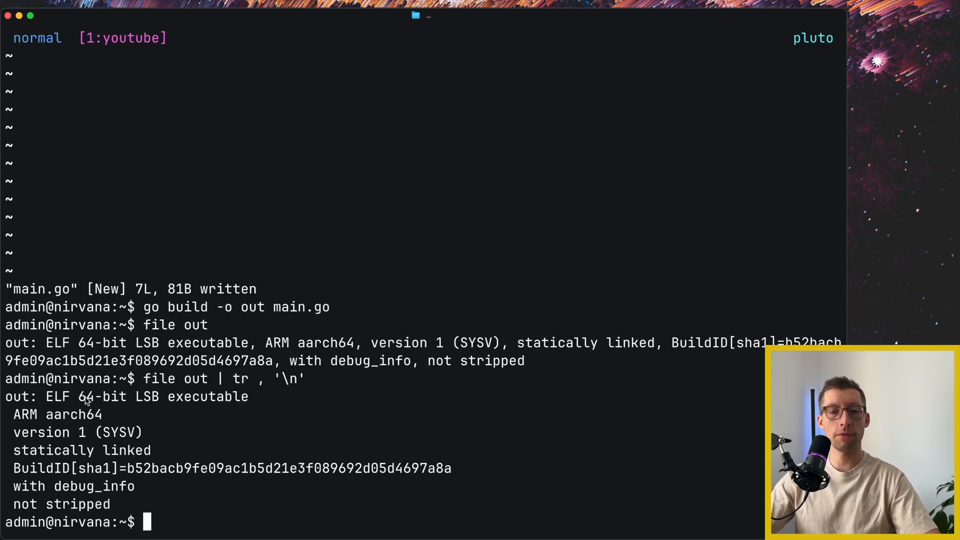
{"action": "mouse_move", "coordinate": [68, 404]}
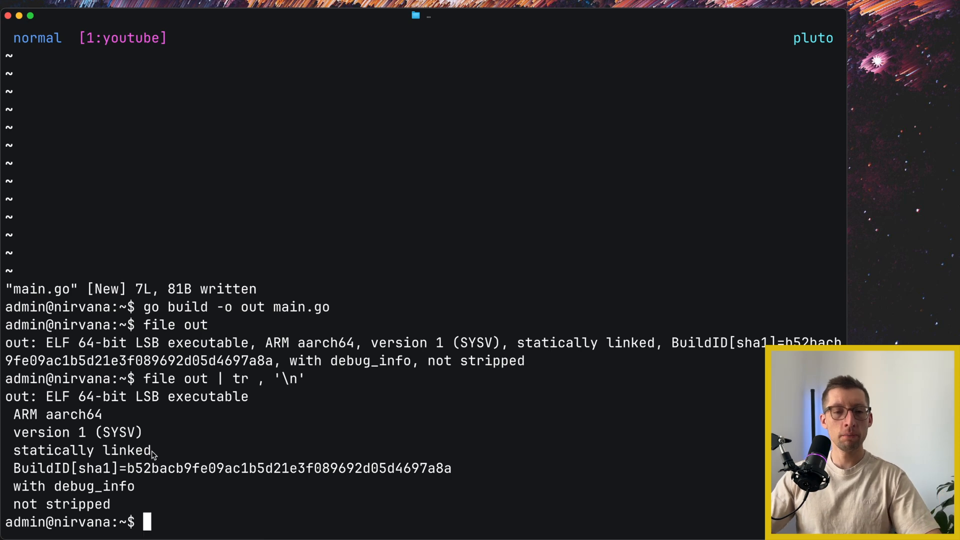
Confirm with ldd that out is not a dynamic executable, and reopen main.go in Vim.
{"action": "double_click", "coordinate": [60, 451]}
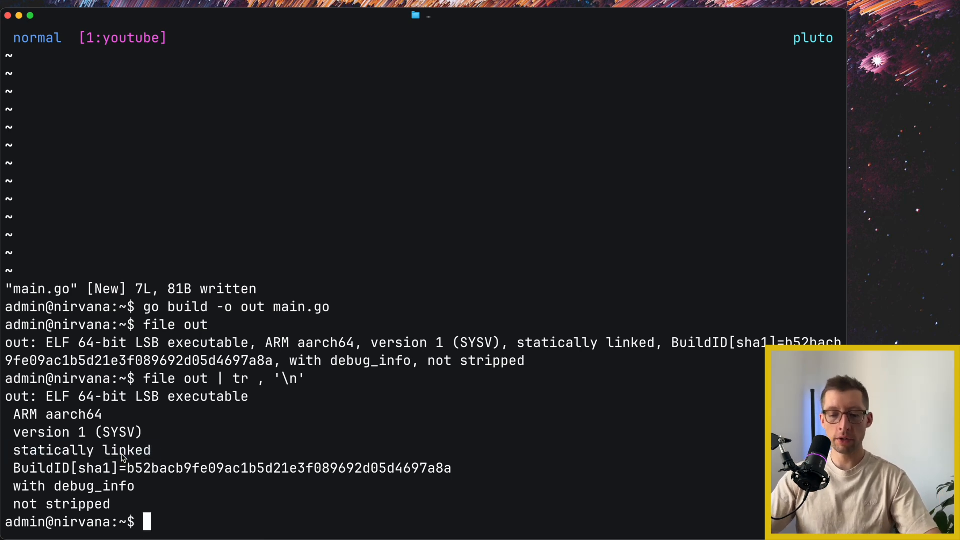
{"action": "type", "text": "ldd"}
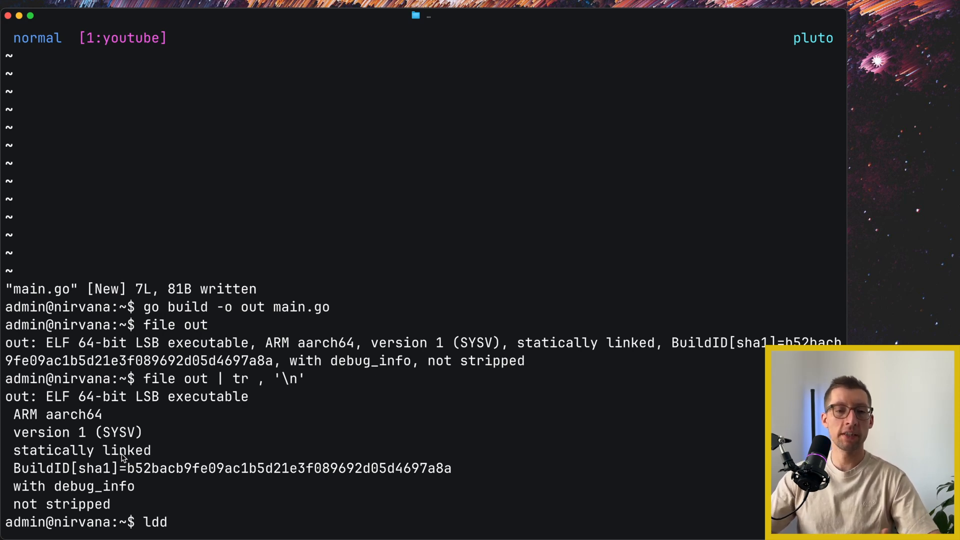
{"action": "type", "text": "out"}
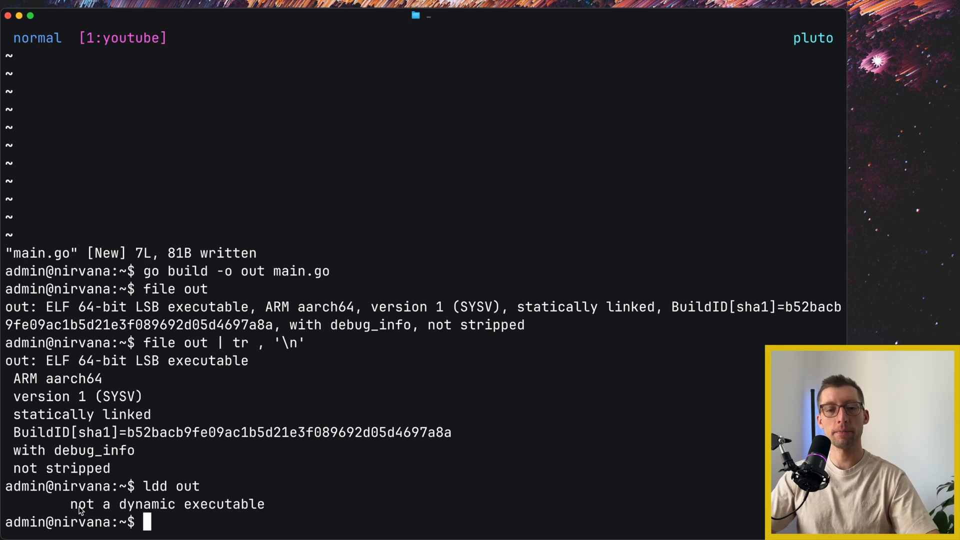
{"action": "mouse_move", "coordinate": [491, 279]}
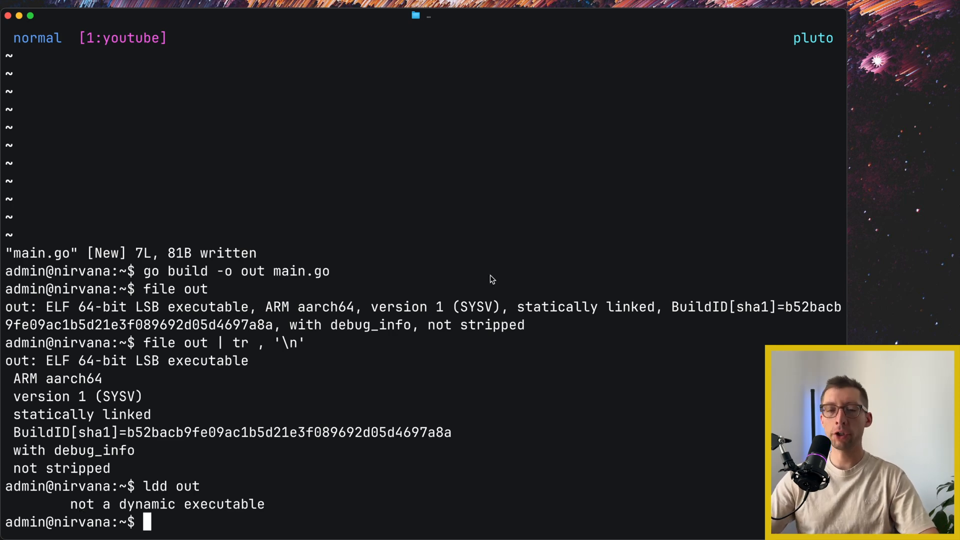
{"action": "type", "text": "vim main.go"}
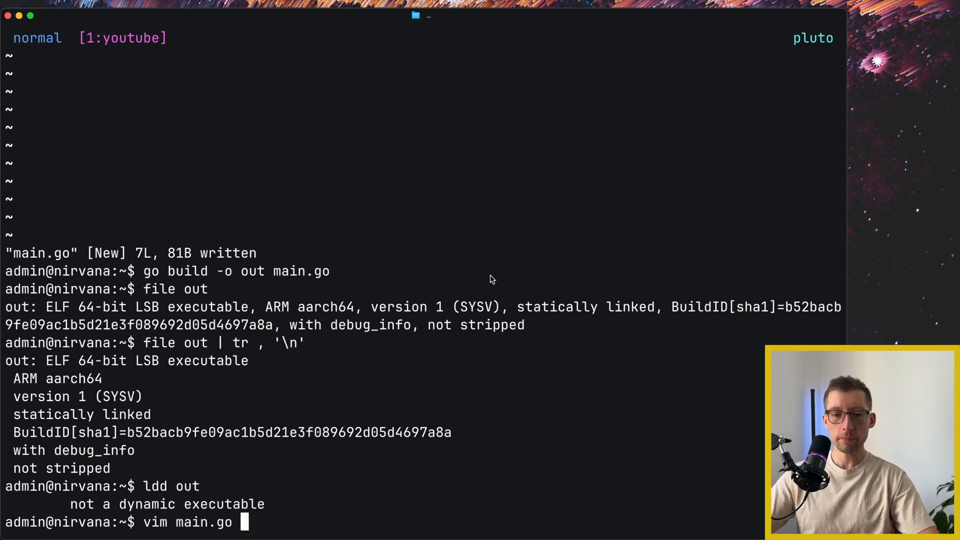
{"action": "key", "text": "Enter"}
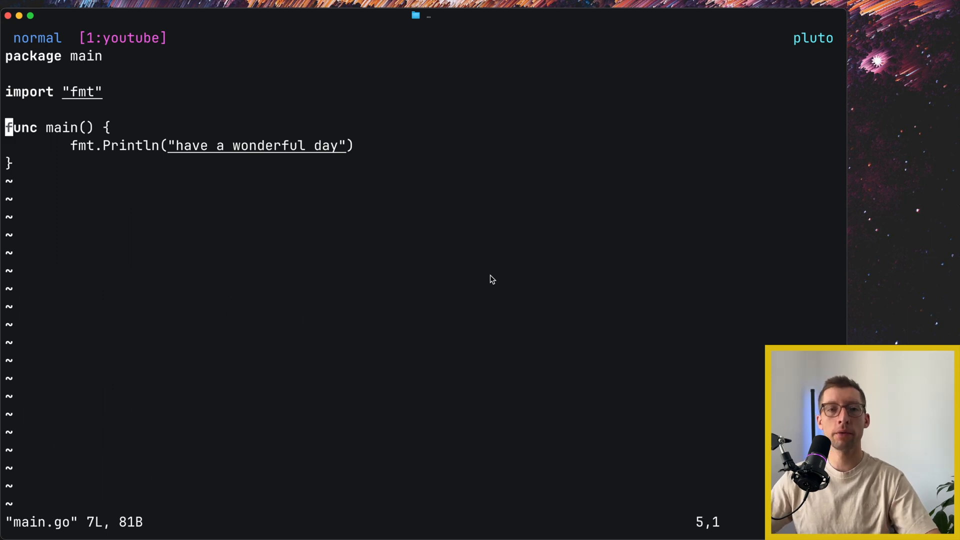
Wrap the imports in parentheses and add "net" alongside "fmt".
{"action": "key", "text": "k"}
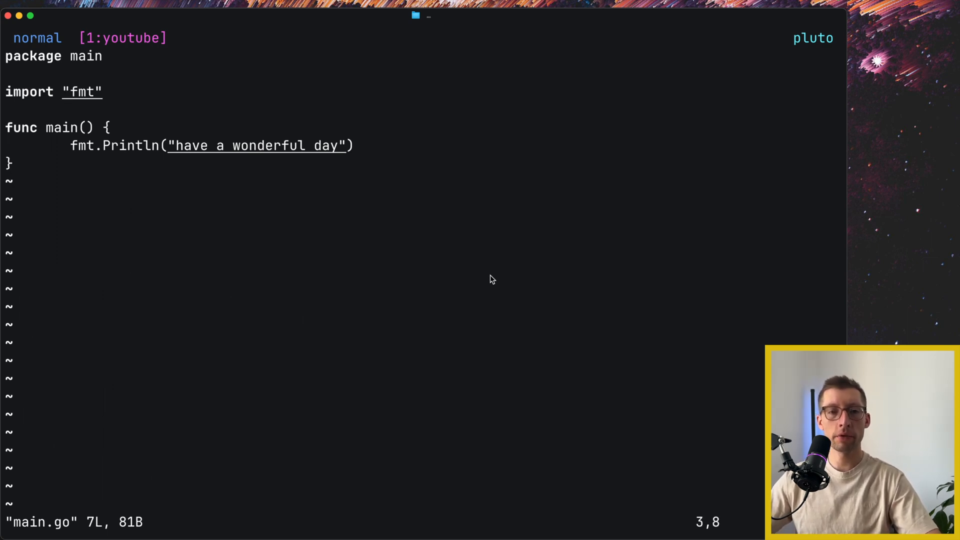
{"action": "type", "text": "("}
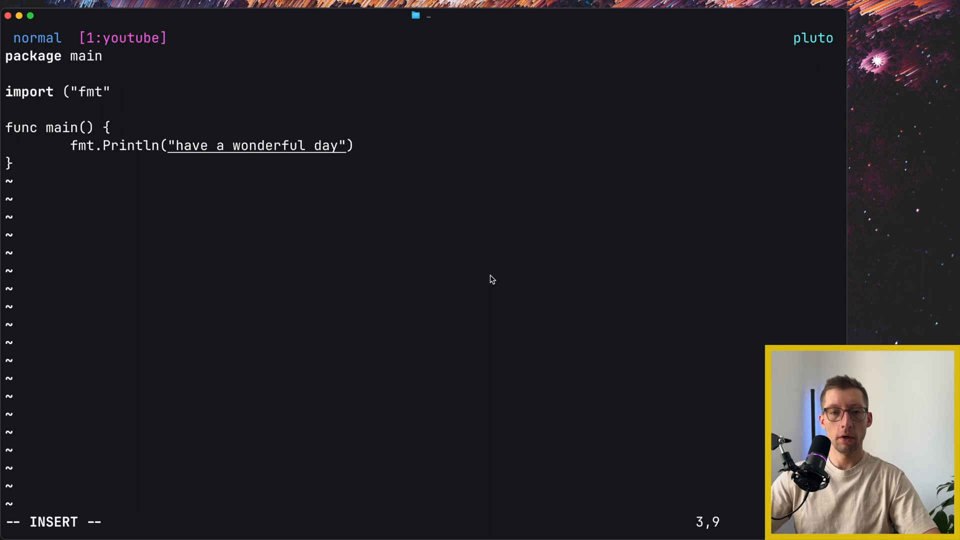
{"action": "key", "text": "Enter"}
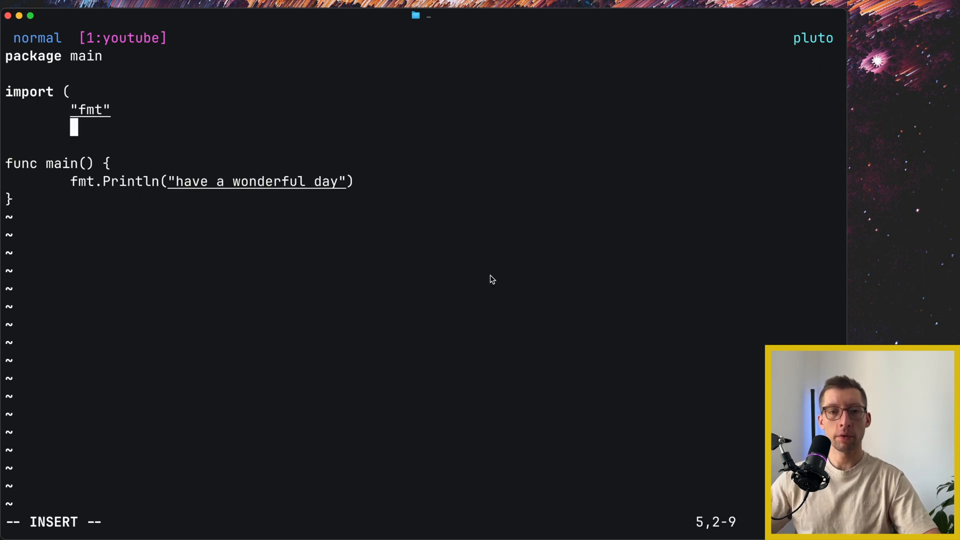
{"action": "type", "text": "\"net"}
{"action": "left_click", "coordinate": [457, 146]}
{"action": "type", "text": "\"log"}
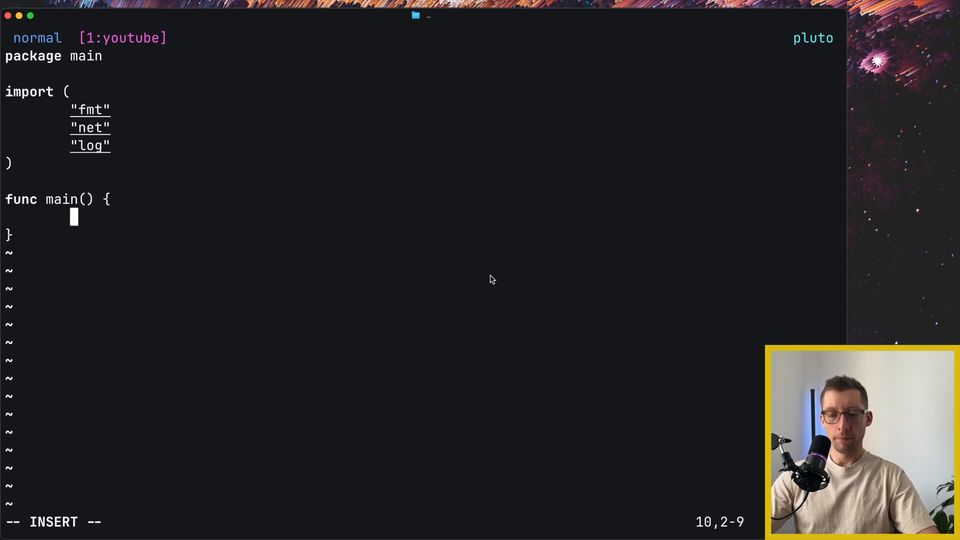
Parse 192.0.2.1/24 with net.ParseCIDR, handle err, and Printf the address and network.
{"action": "type", "text": "ipAddr"}
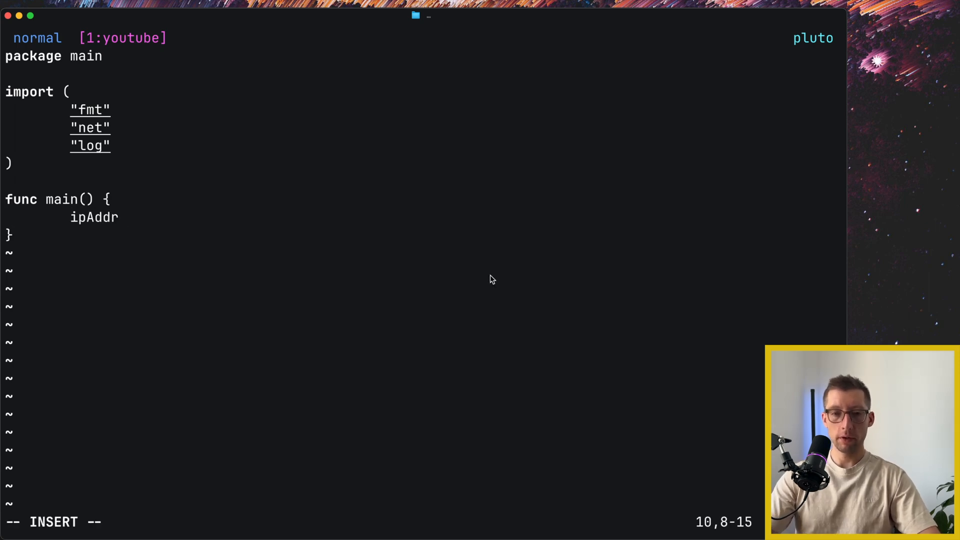
{"action": "type", "text": ", ipNet, err :="}
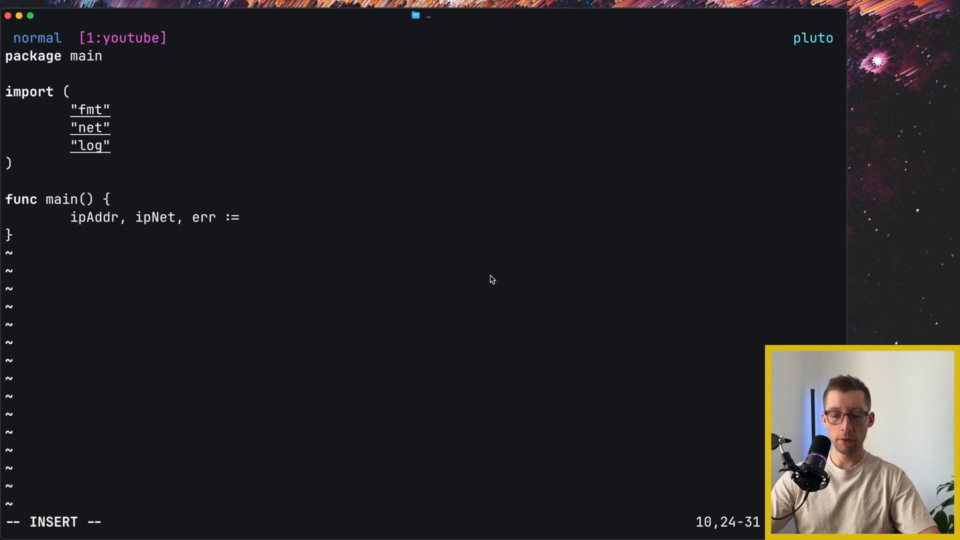
{"action": "type", "text": "net.Par"}
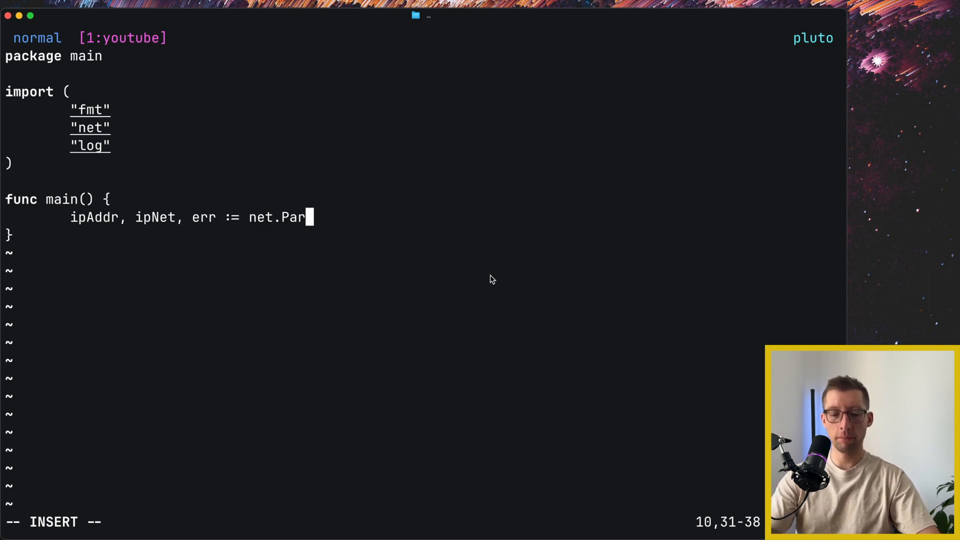
{"action": "type", "text": "seCIDR"}
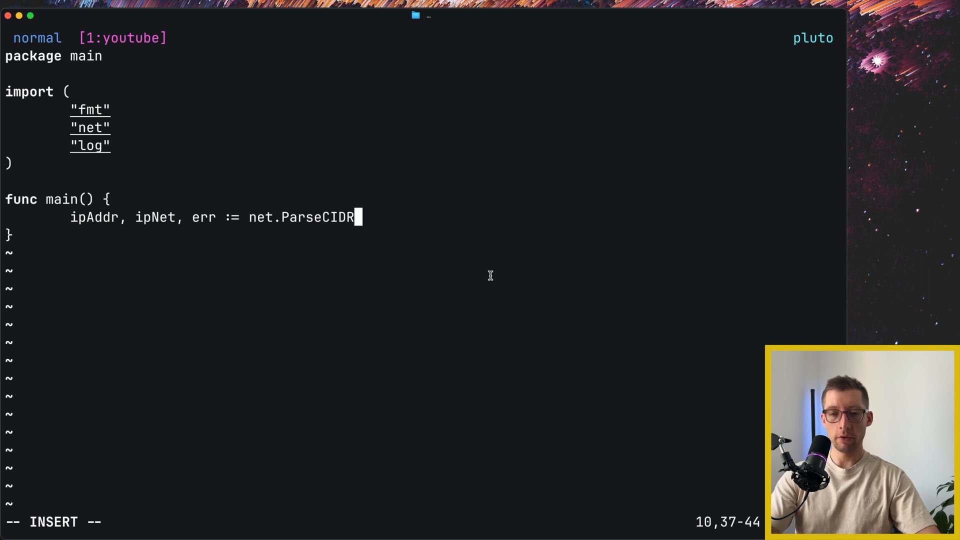
{"action": "mouse_move", "coordinate": [491, 278]}
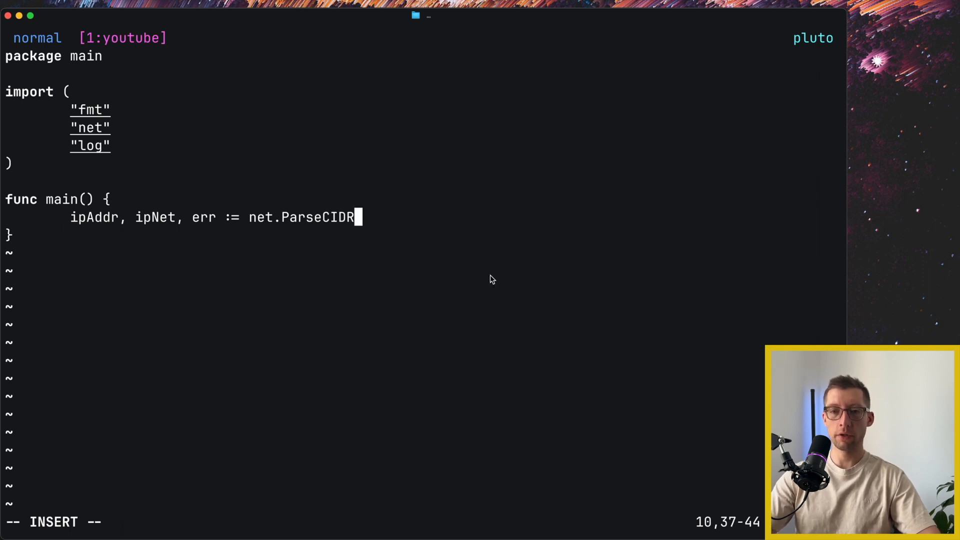
{"action": "type", "text": "()"}
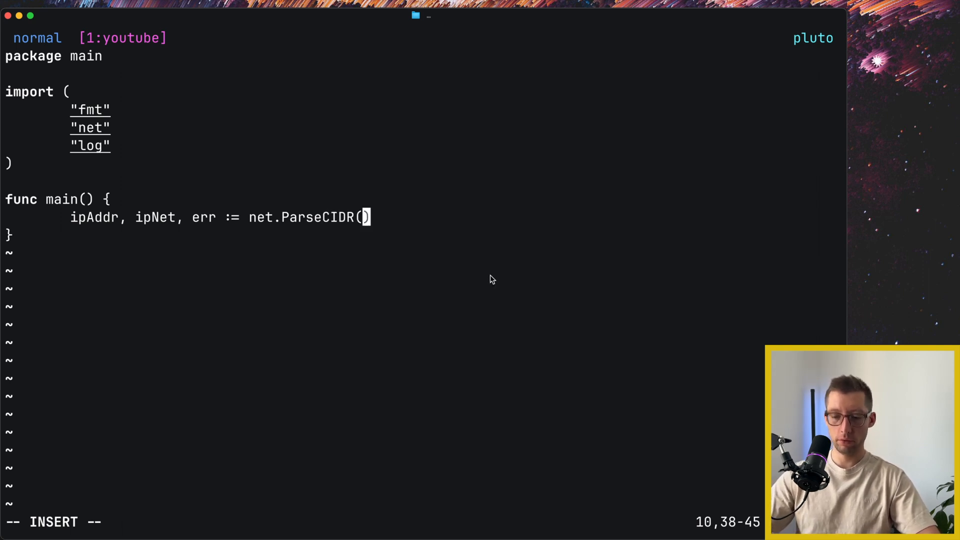
{"action": "type", "text": "\"192"}
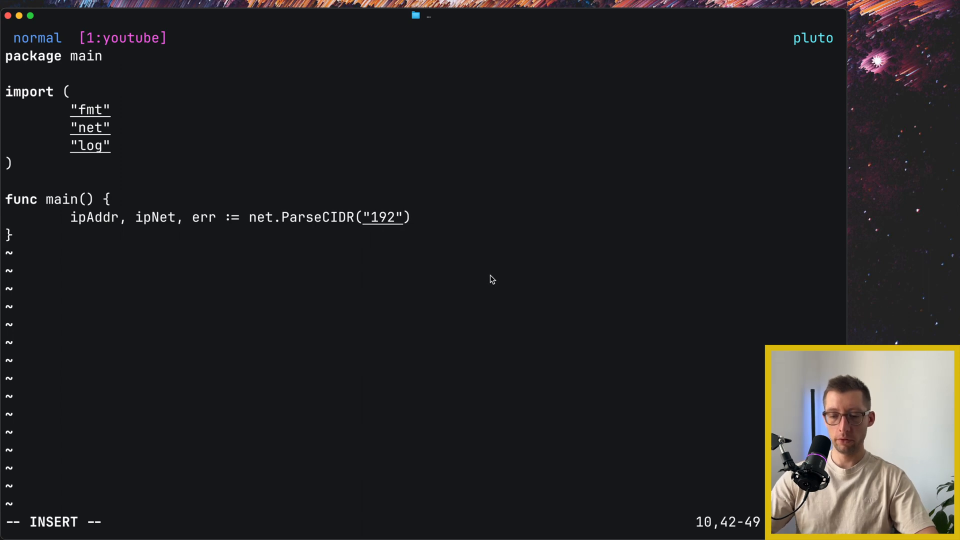
{"action": "type", "text": ".0.2.1"}
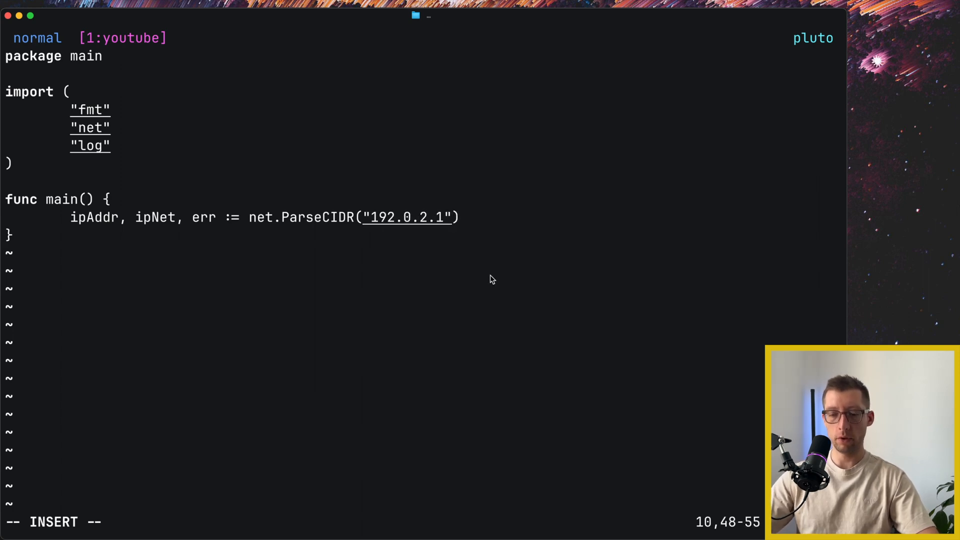
{"action": "type", "text": "/24"}
{"action": "type", "text": "if err !="}
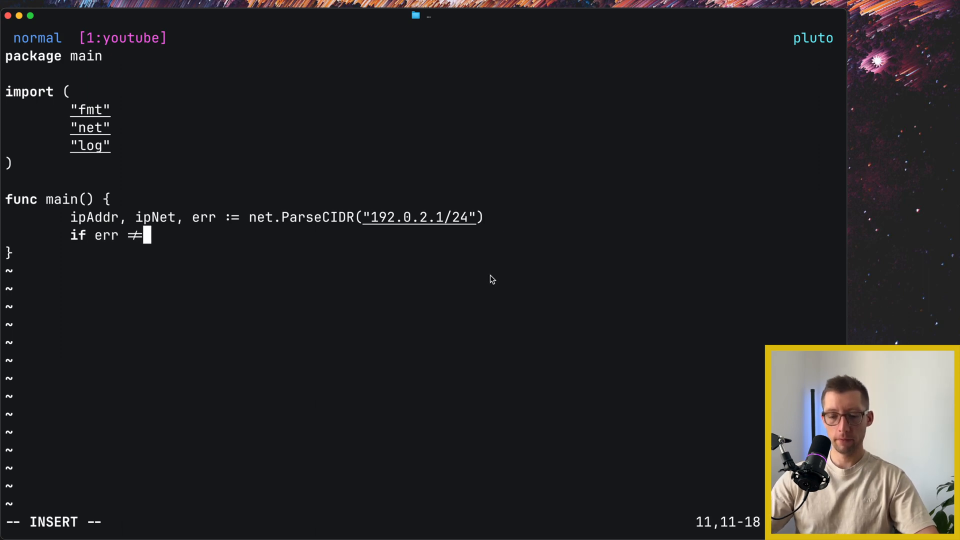
{"action": "type", "text": "nil {"}
{"action": "type", "text": "fmt."}
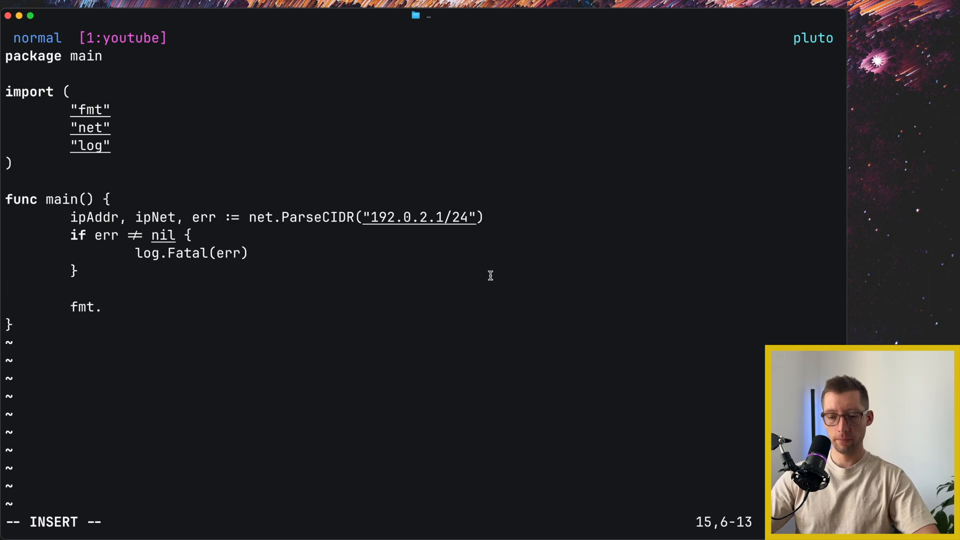
{"action": "type", "text": "Printf(\"addr: %s, ipnet: %s\", ipAddr, ipNet)"}
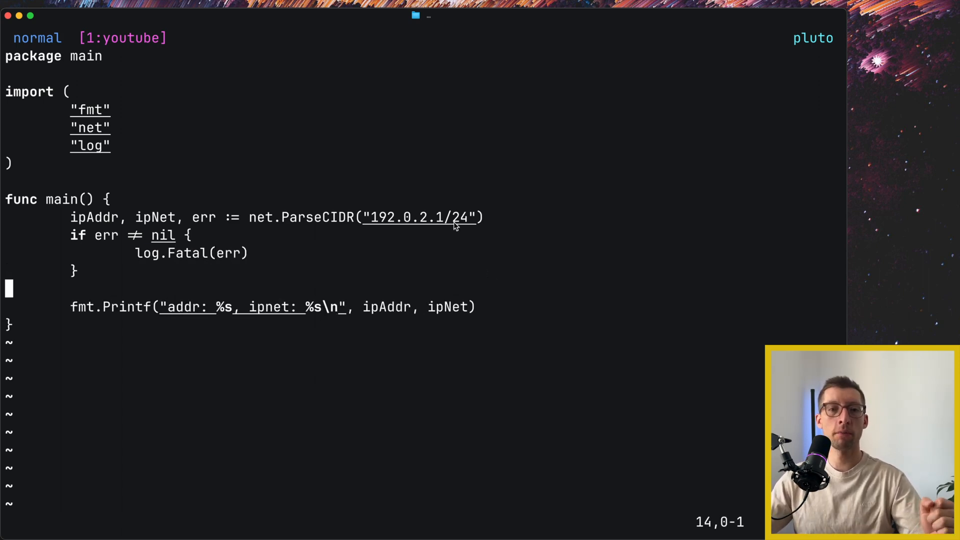
{"action": "mouse_move", "coordinate": [88, 117]}
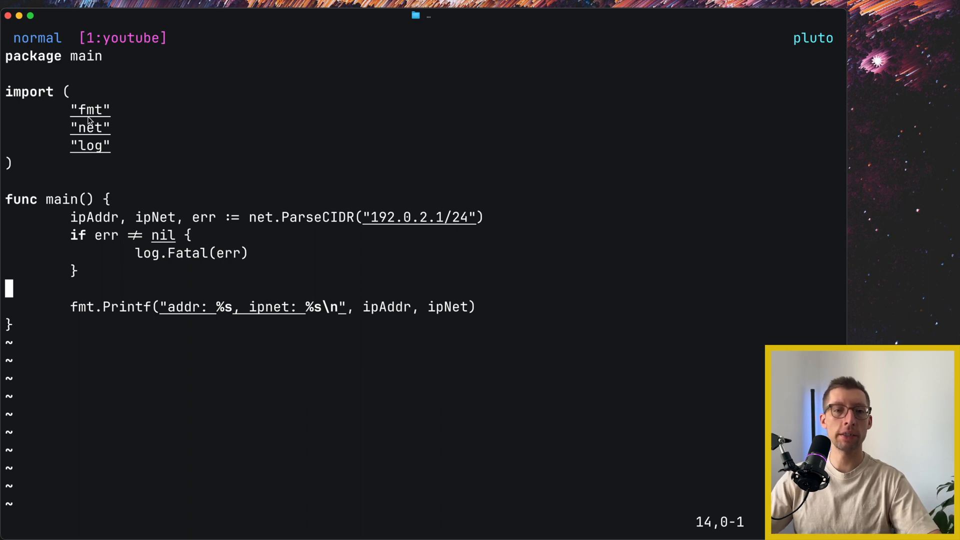
{"action": "mouse_move", "coordinate": [330, 230]}
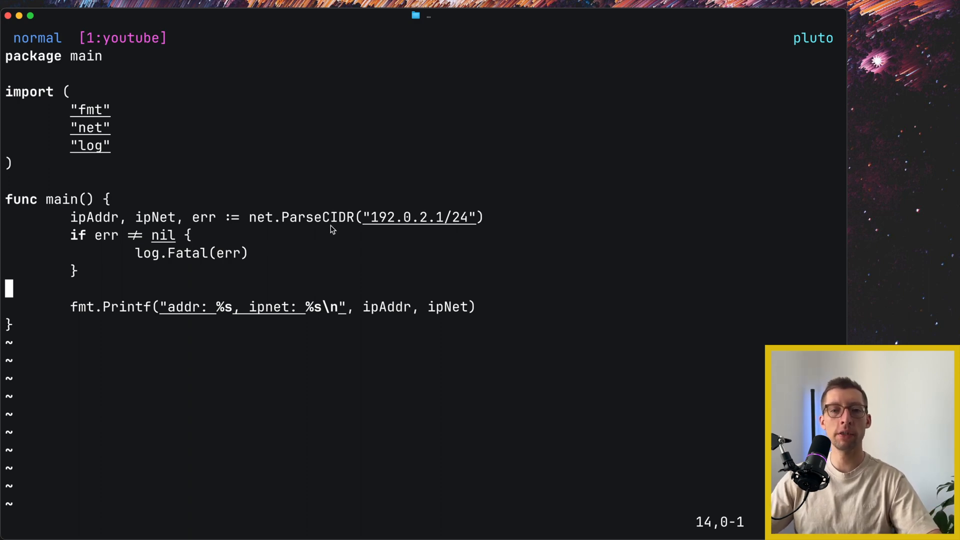
{"action": "mouse_move", "coordinate": [376, 228]}
{"action": "type", "text": "go build -o out main.go"}
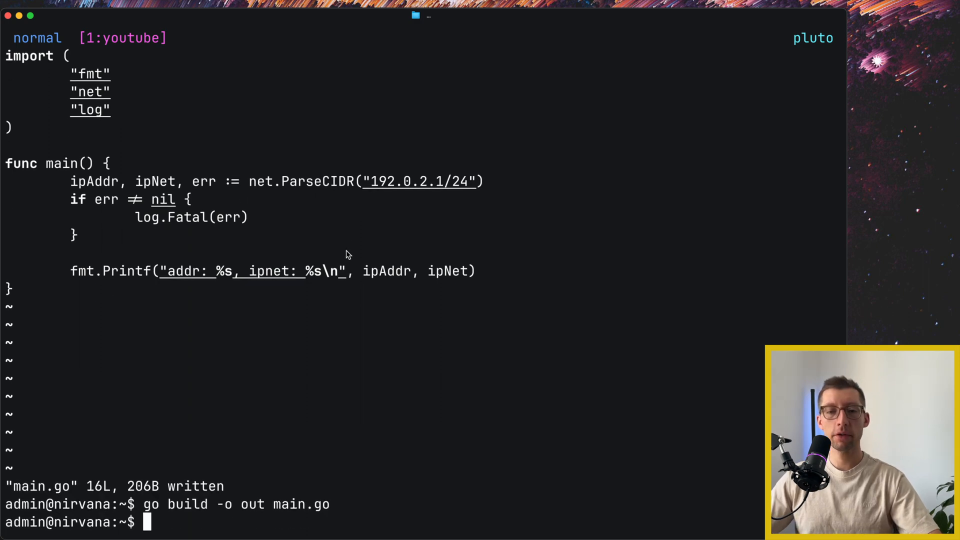
Inspect out with `file out | tr , '\n'` and ldd, showing libc and ld-linux dependencies.
{"action": "type", "text": "file out"}
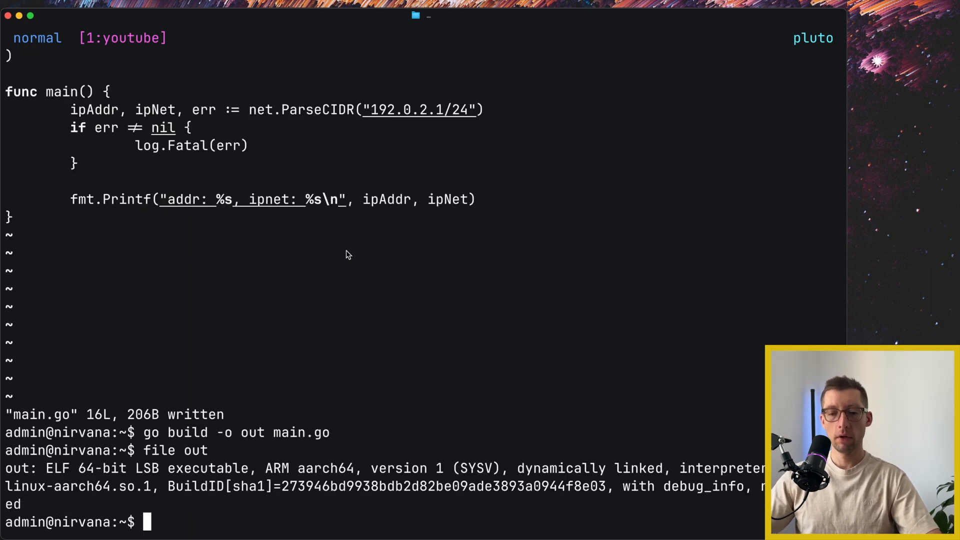
{"action": "type", "text": "file out | tr , '\\n'"}
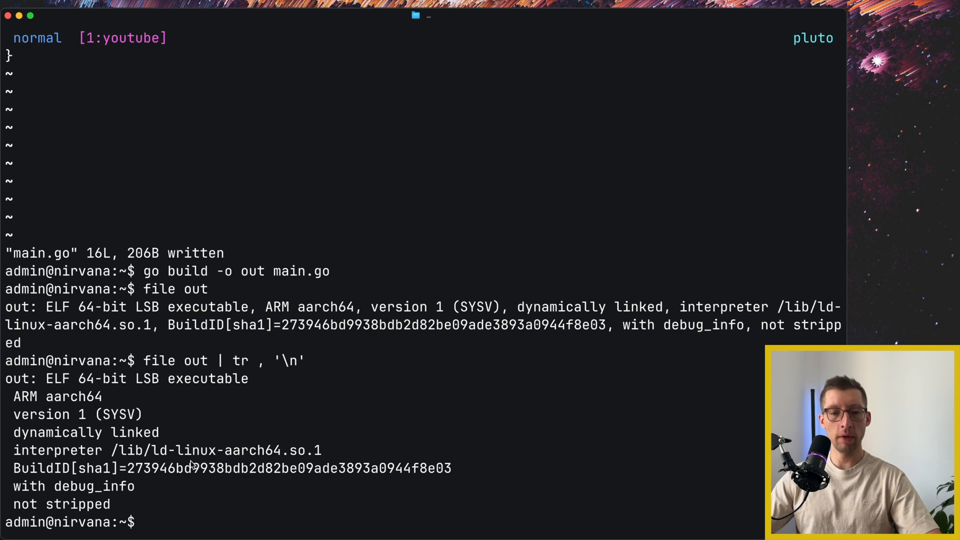
{"action": "mouse_move", "coordinate": [44, 390]}
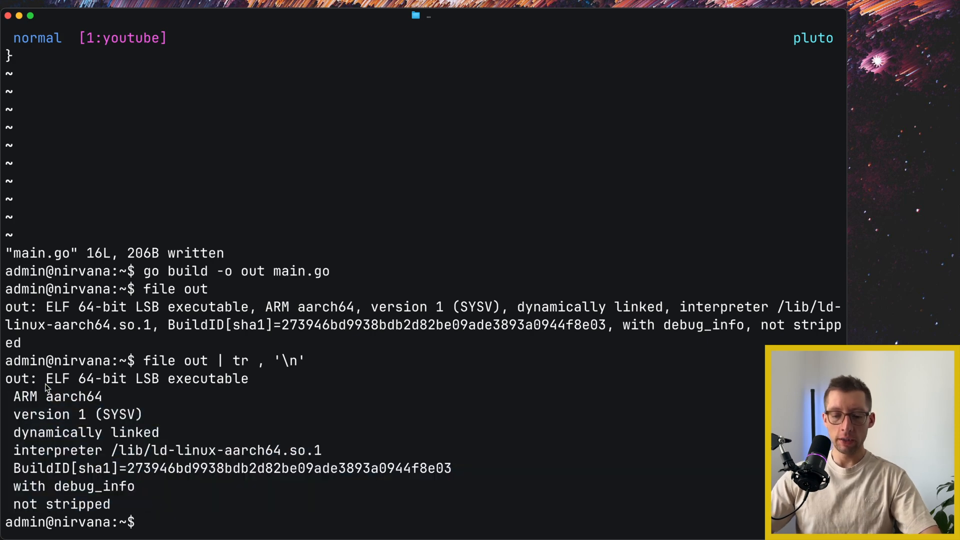
{"action": "type", "text": "ldd out"}
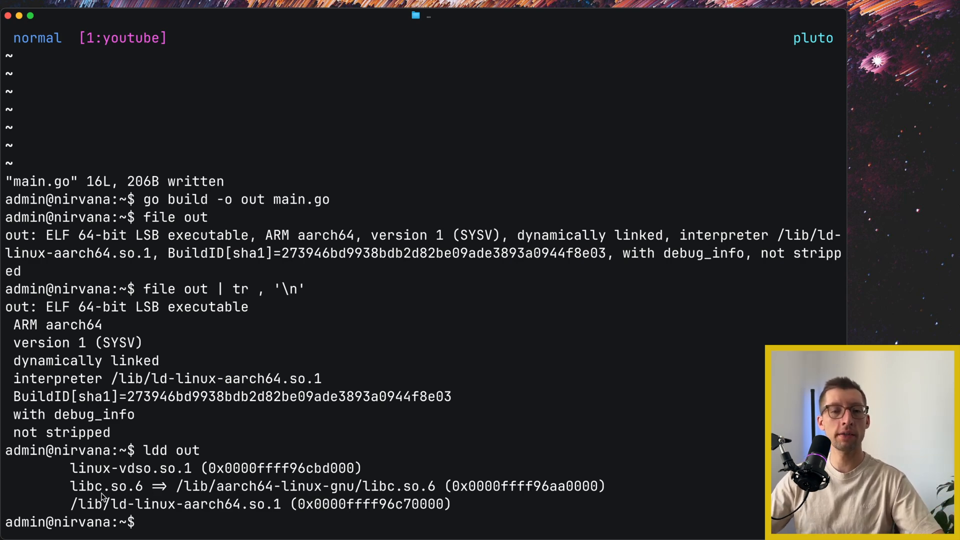
{"action": "double_click", "coordinate": [100, 487]}
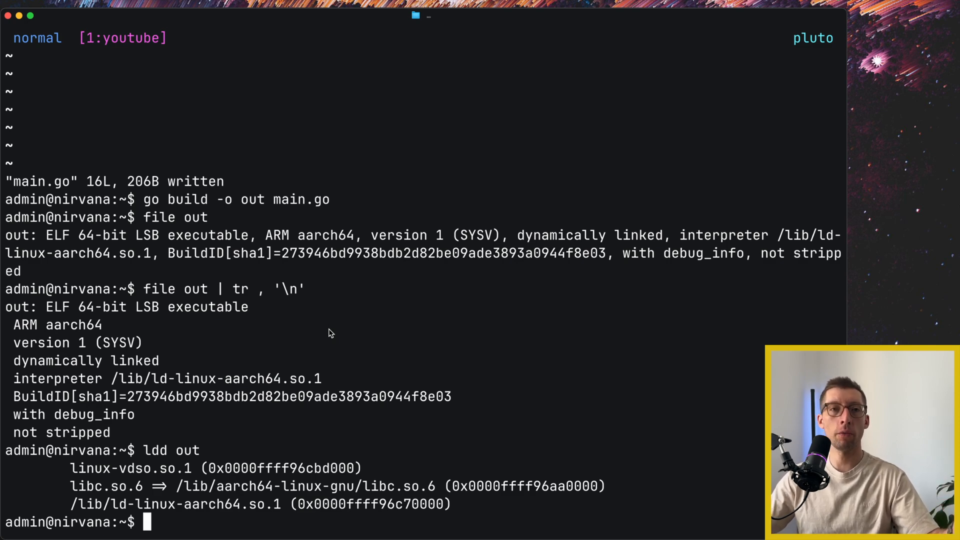
{"action": "mouse_move", "coordinate": [278, 445]}
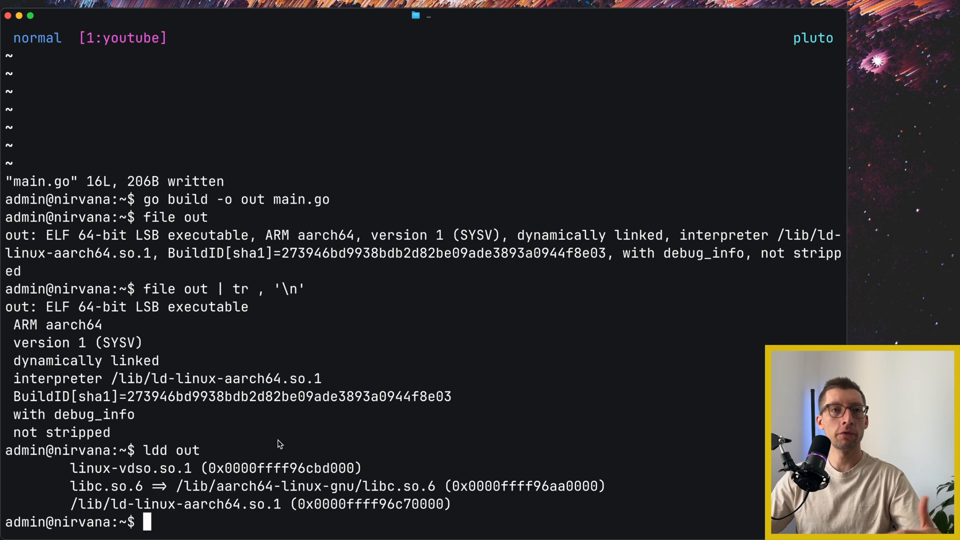
{"action": "mouse_move", "coordinate": [174, 505]}
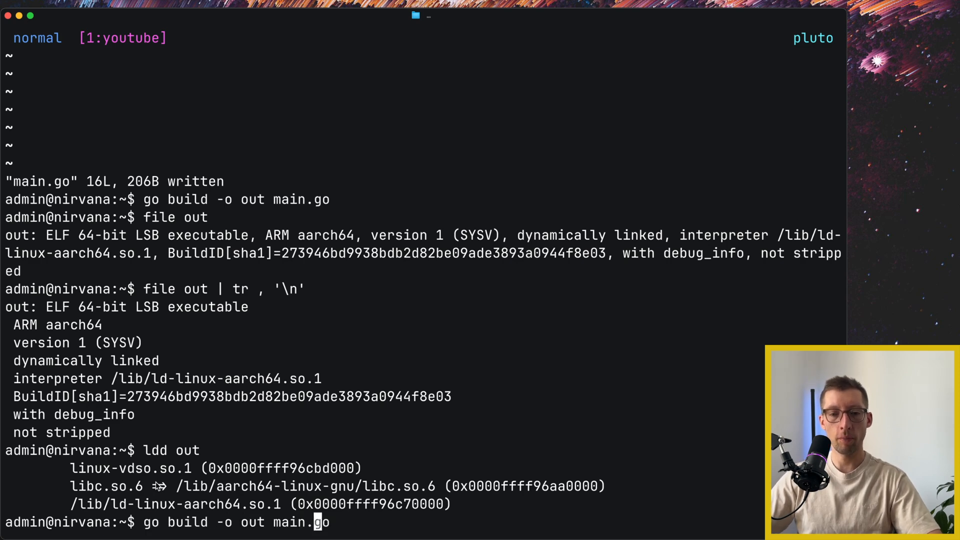
Rebuild out with -tags netgo and verify via file and ldd it is statically linked.
{"action": "type", "text": "-t"}
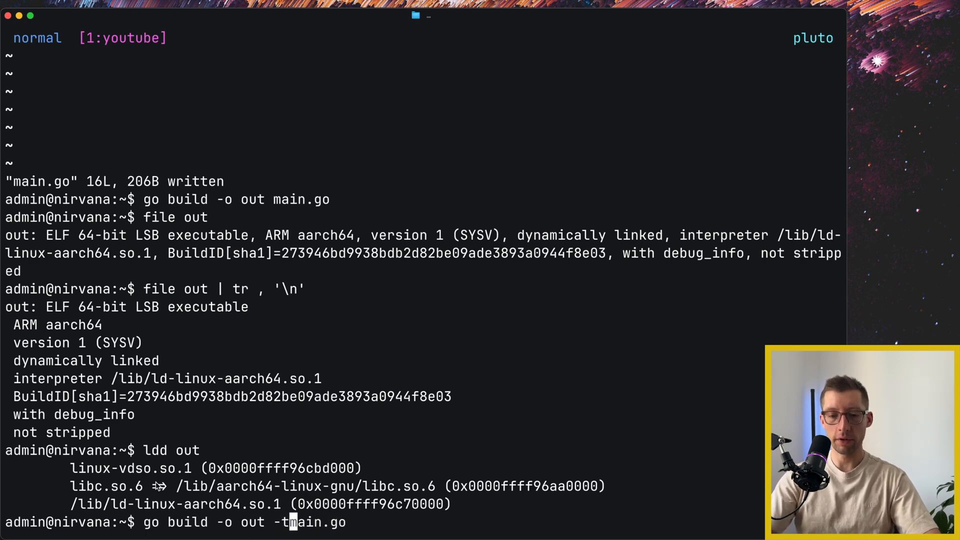
{"action": "type", "text": "ags netgo"}
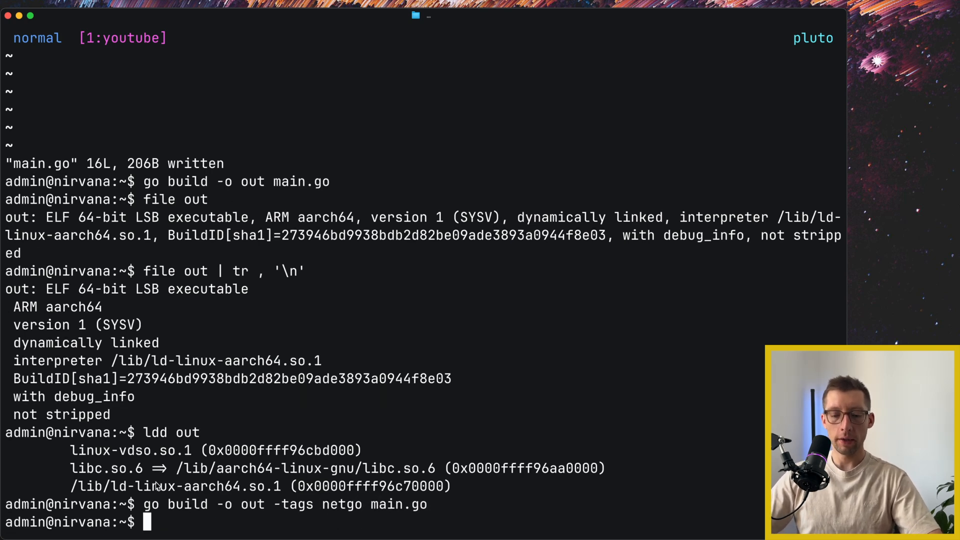
{"action": "type", "text": "file out"}
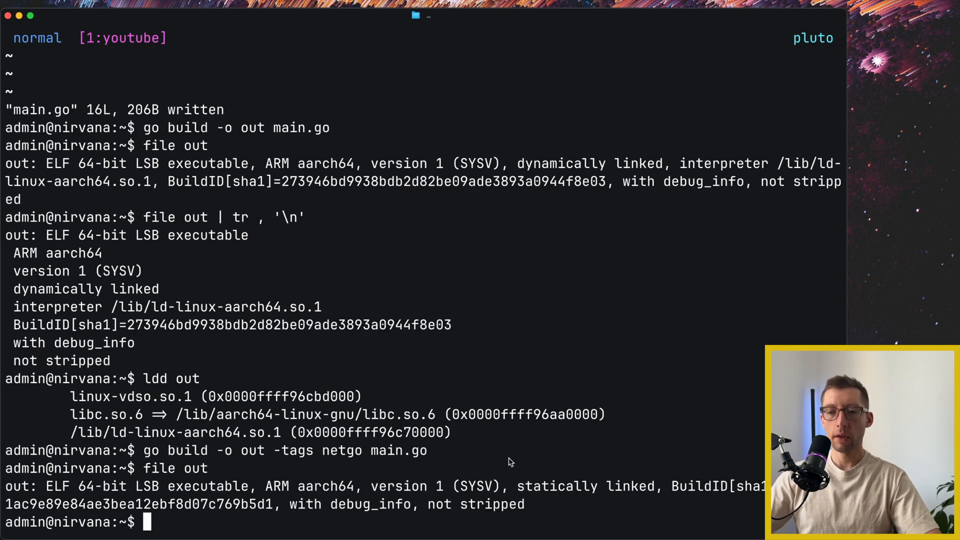
{"action": "type", "text": "l"}
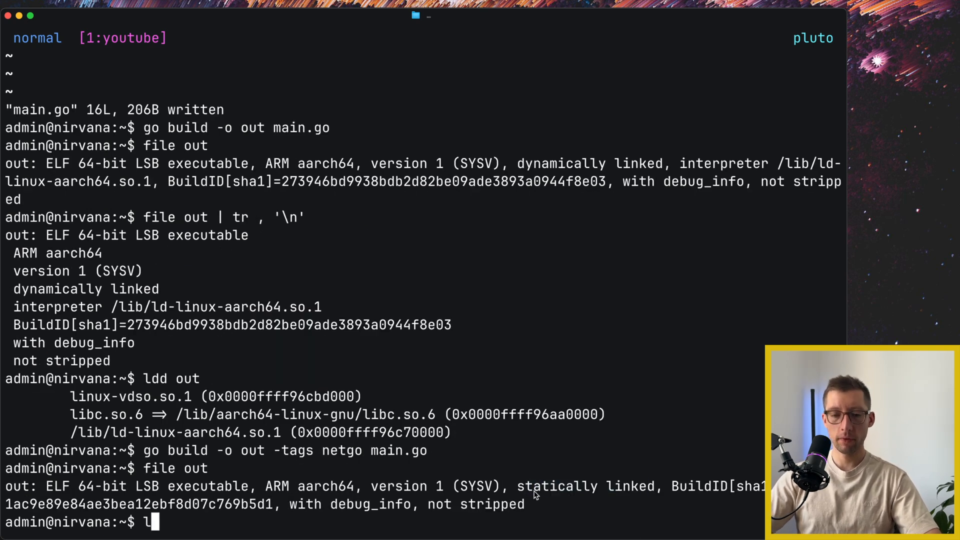
{"action": "type", "text": "ldd out"}
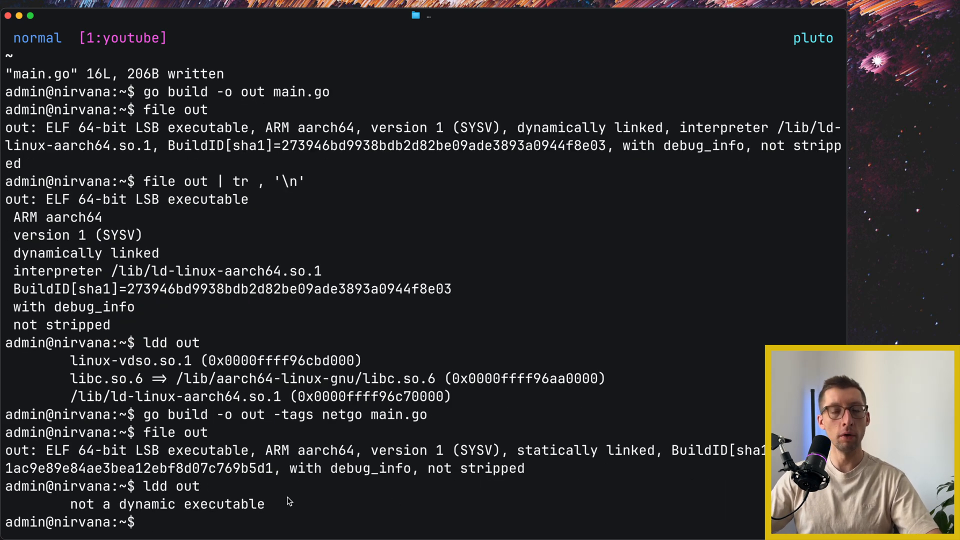
{"action": "type", "text": "go build -o out -tags netgo main.go"}
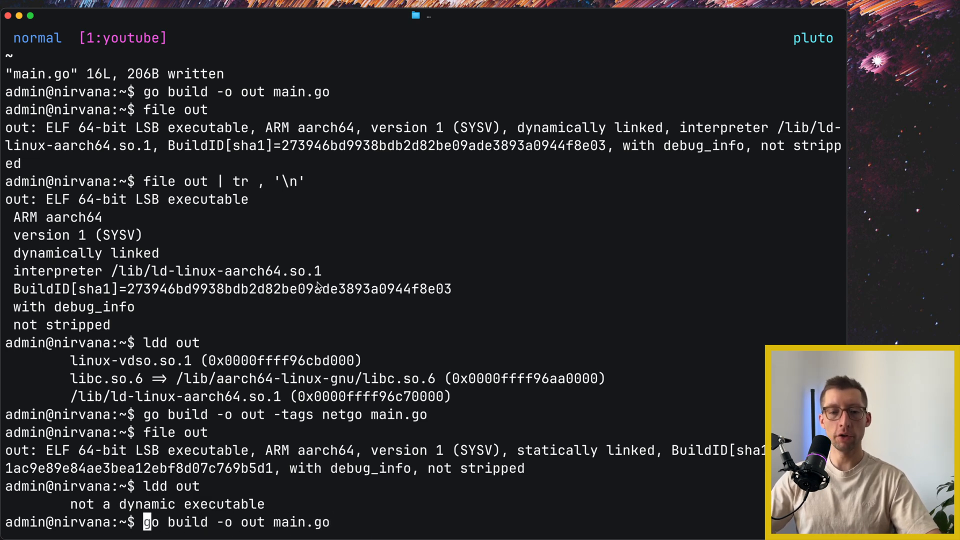
Rebuild out with CGO_ENABLED=0 and confirm via ldd it is not a dynamic executable.
{"action": "type", "text": "CGO_ENABLED=0"}
{"action": "type", "text": "file out"}
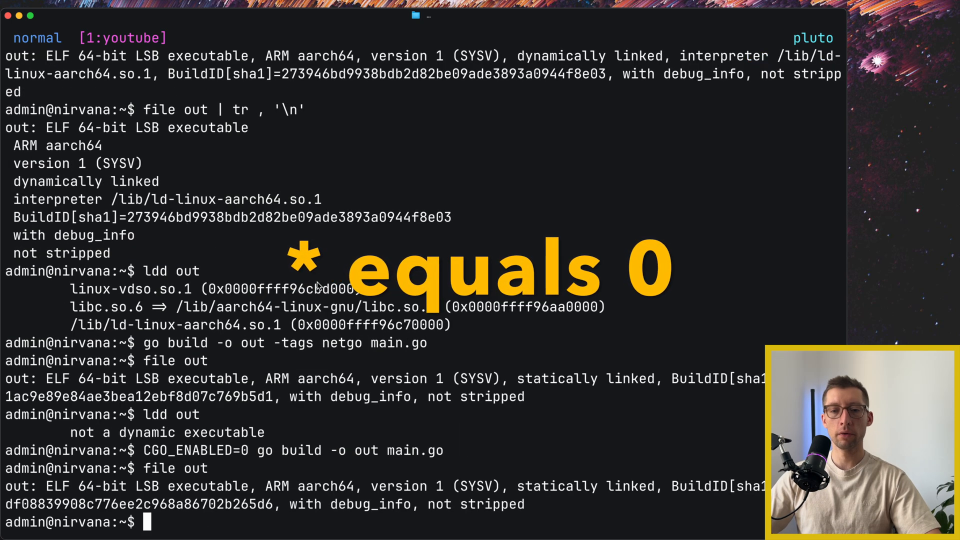
{"action": "type", "text": "ldd out"}
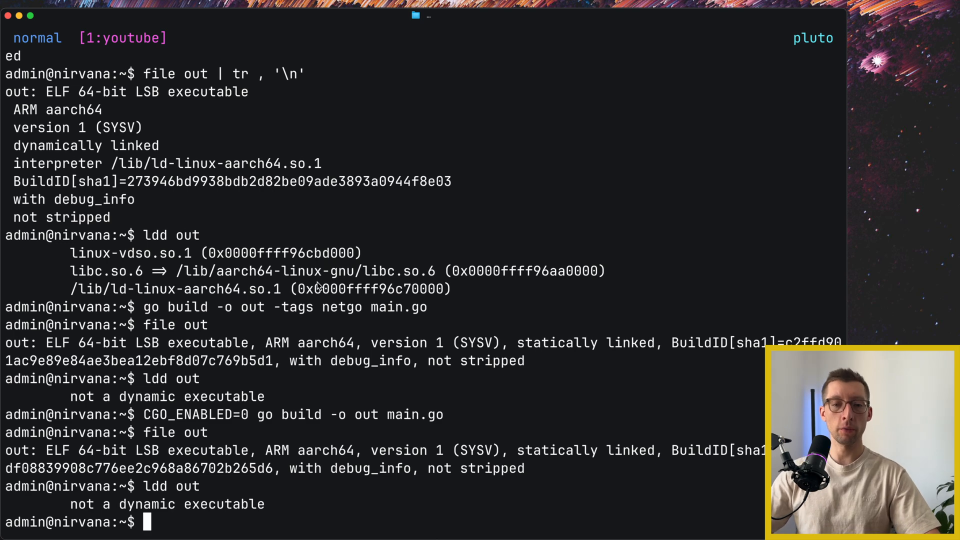
{"action": "mouse_move", "coordinate": [474, 287]}
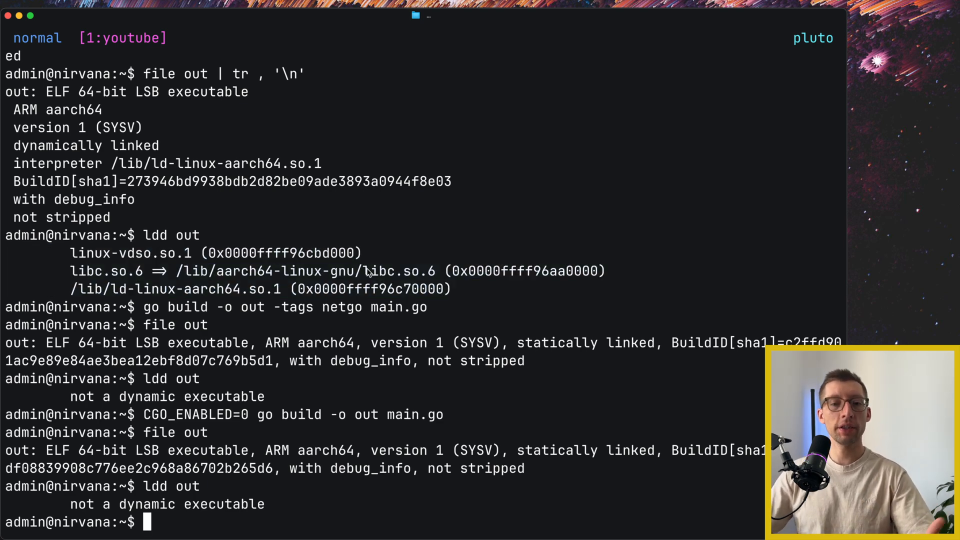
Run go tool link to show linker flags, including symbol table and DWARF stripping.
{"action": "type", "text": "go"}
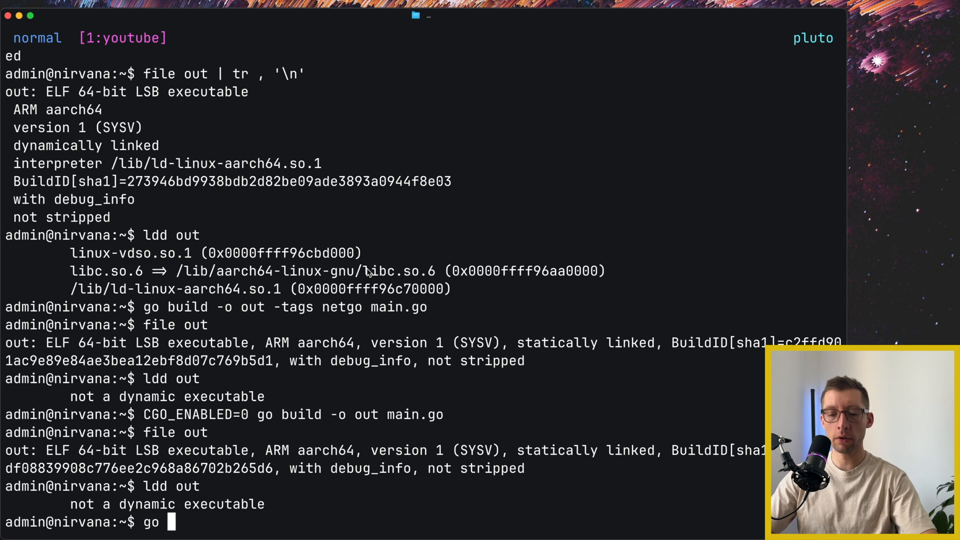
{"action": "type", "text": "tool link"}
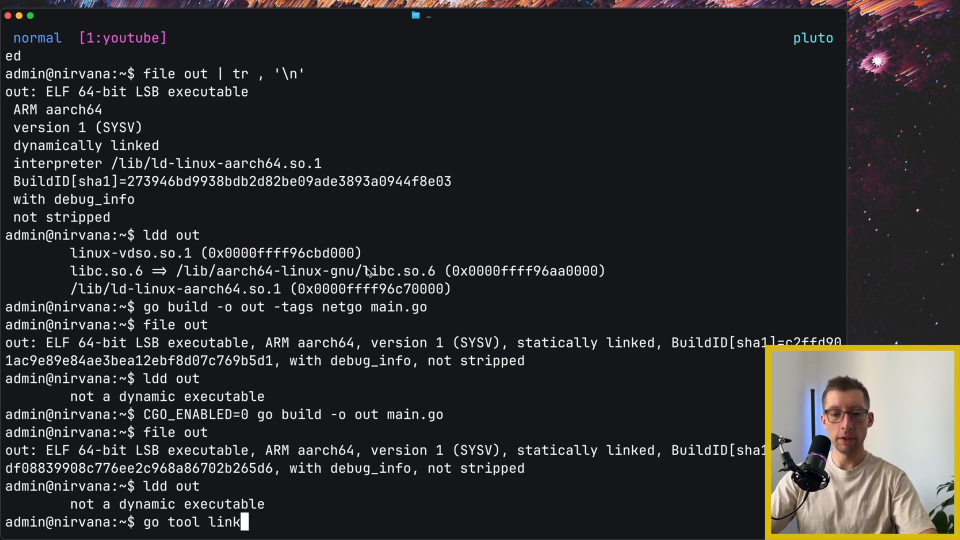
{"action": "key", "text": "Enter"}
{"action": "type", "text": "ld"}
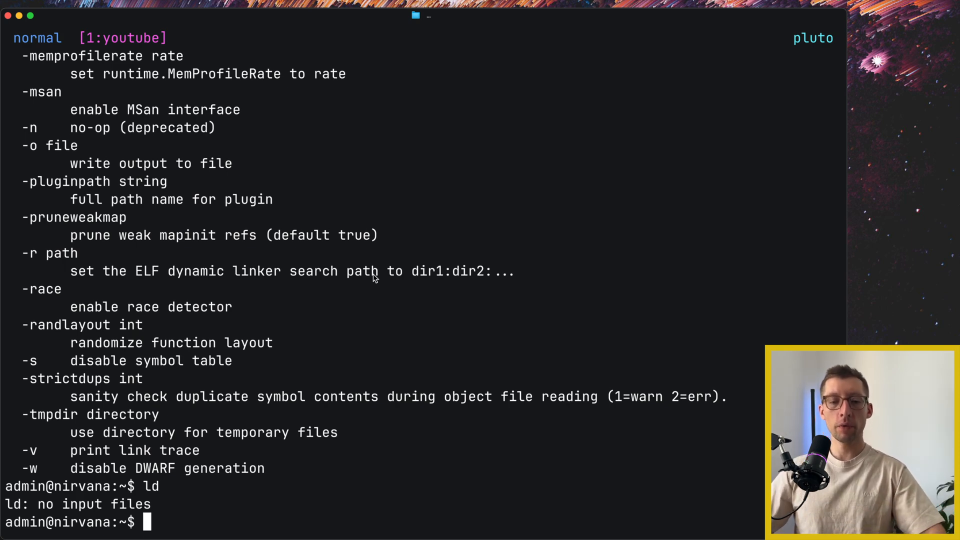
Build main.go into out with -ldflags "-linkmode external -extldflags '-static'".
{"action": "type", "text": "go bu^C"}
{"action": "type", "text": "go tool link"}
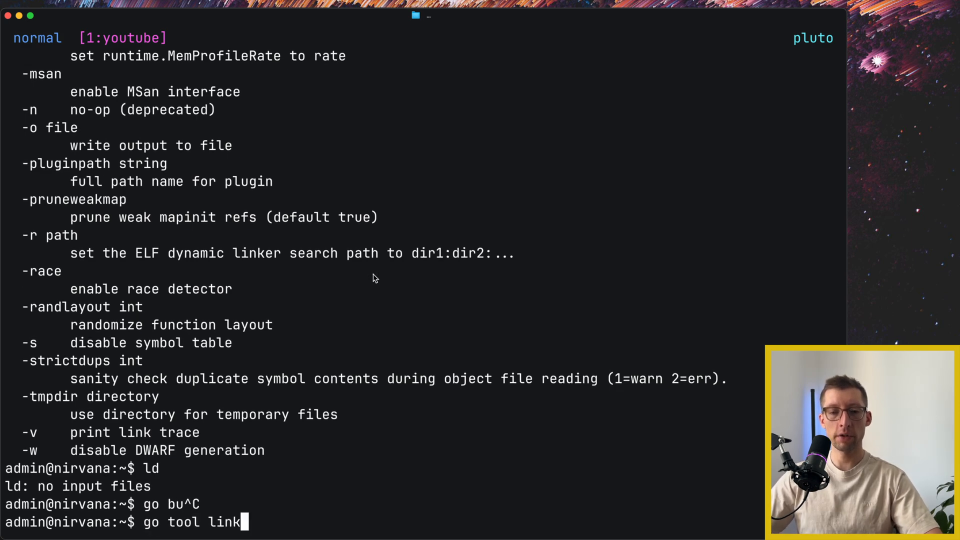
{"action": "type", "text": "go build -o out main.go"}
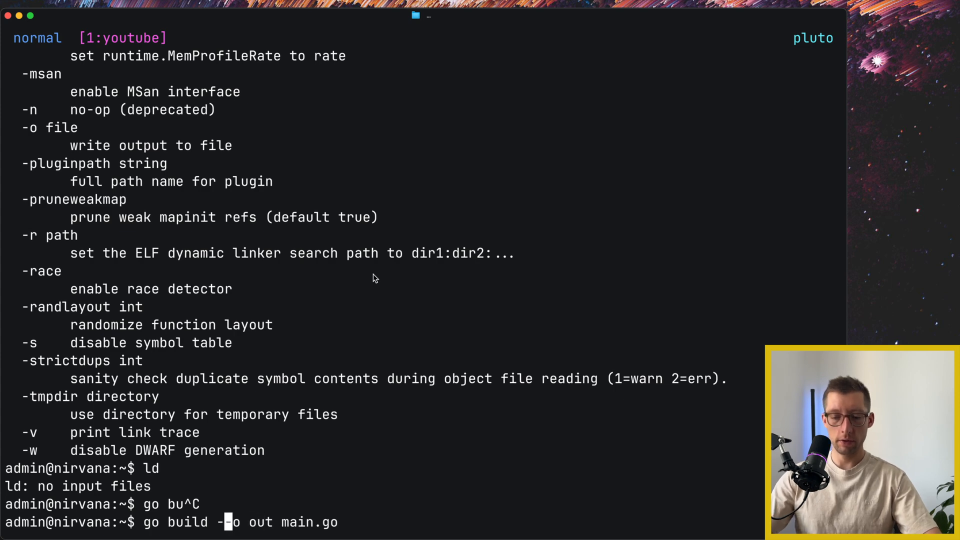
{"action": "type", "text": "ldflags \"\""}
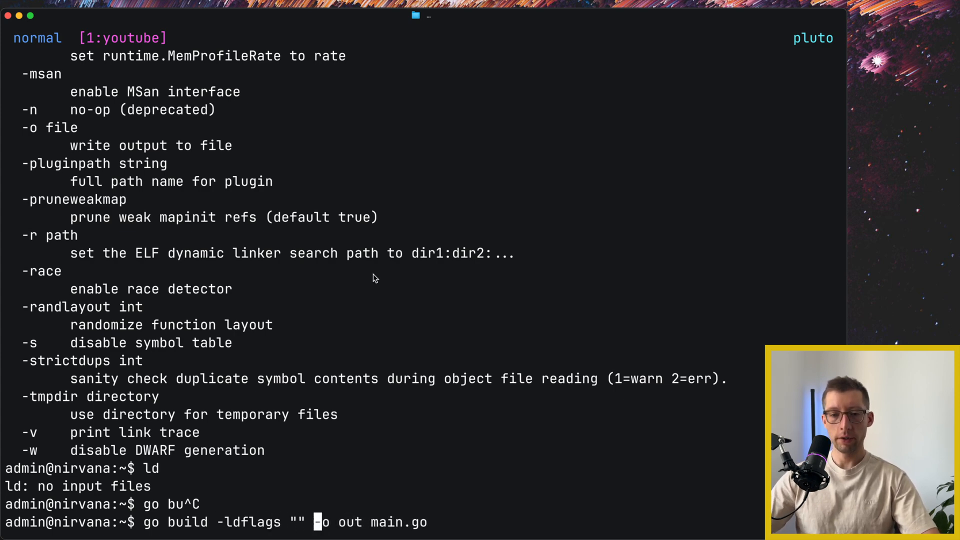
{"action": "type", "text": "-libn"}
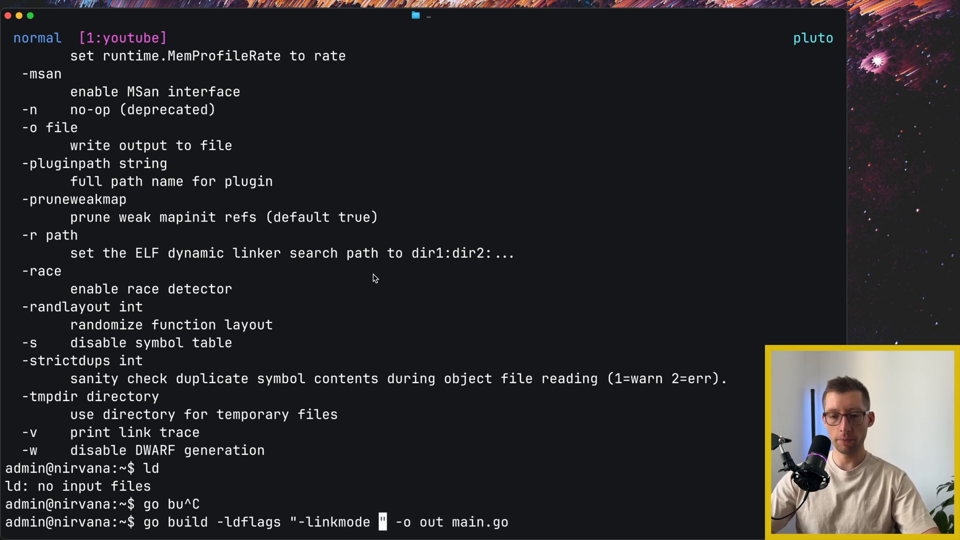
{"action": "type", "text": "exernal"}
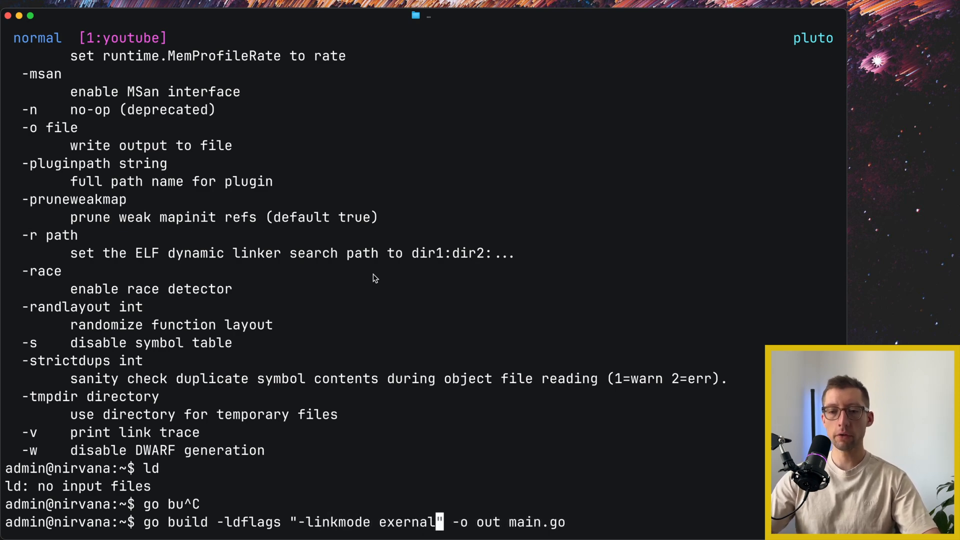
{"action": "type", "text": "-ext"}
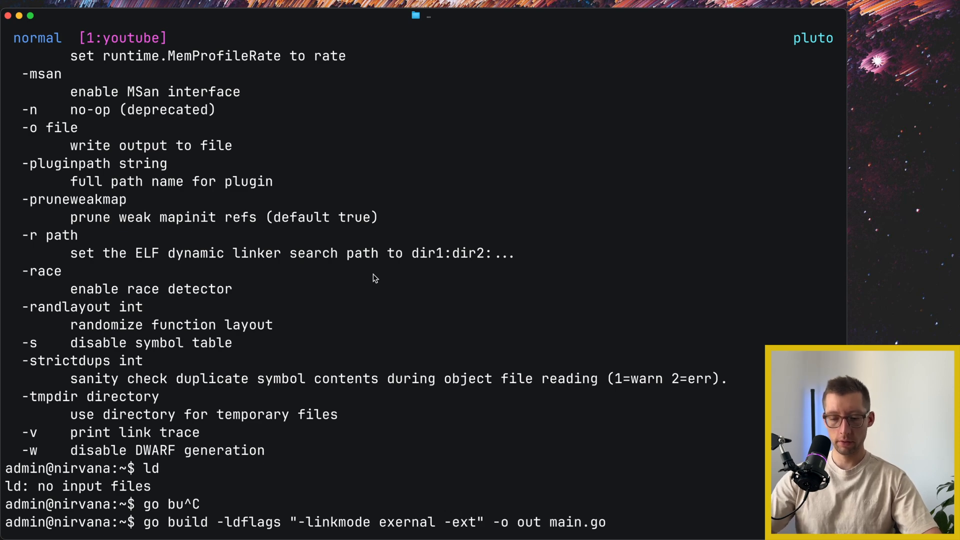
{"action": "type", "text": "ldflags '"}
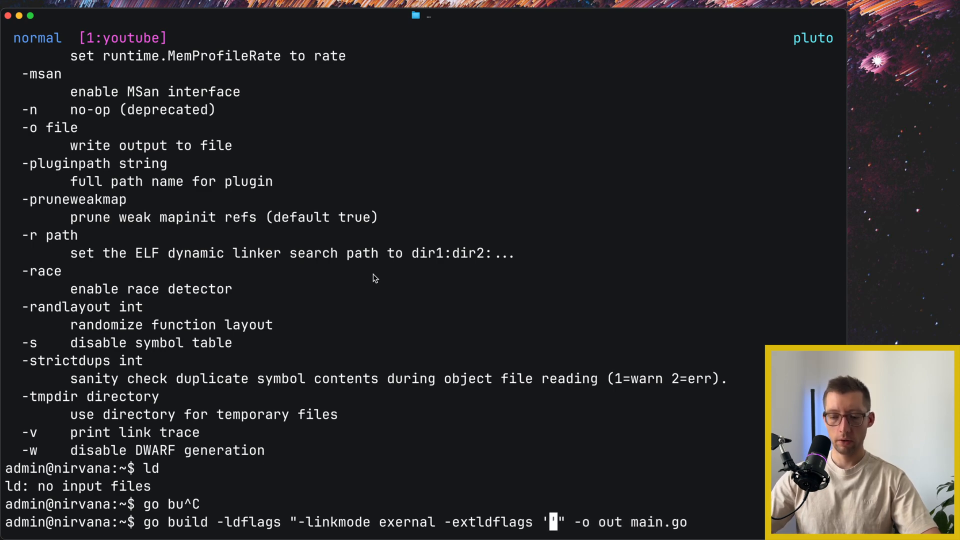
{"action": "type", "text": "-static"}
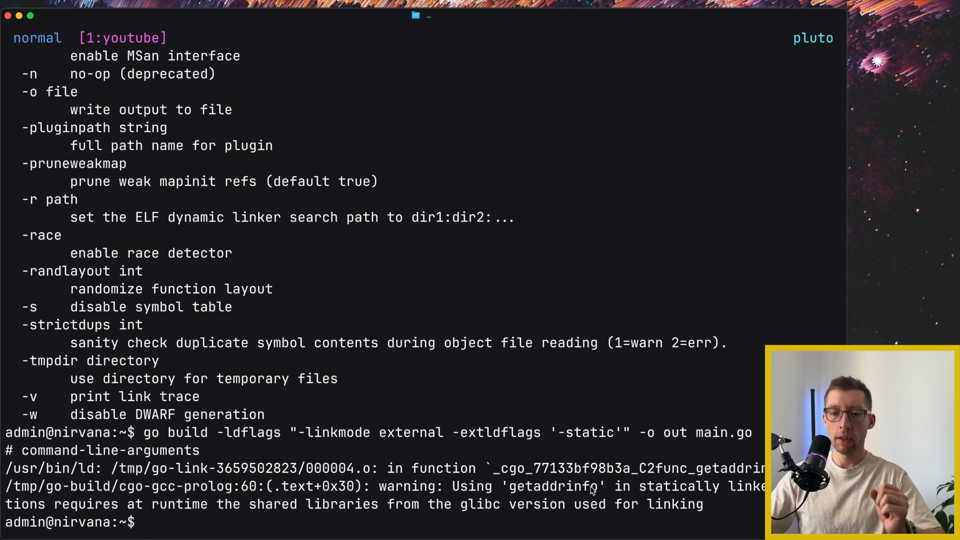
Run ./out and confirm it prints addr 192.0.2.1 and ipnet 192.0.2.0/24.
{"action": "type", "text": "./out"}
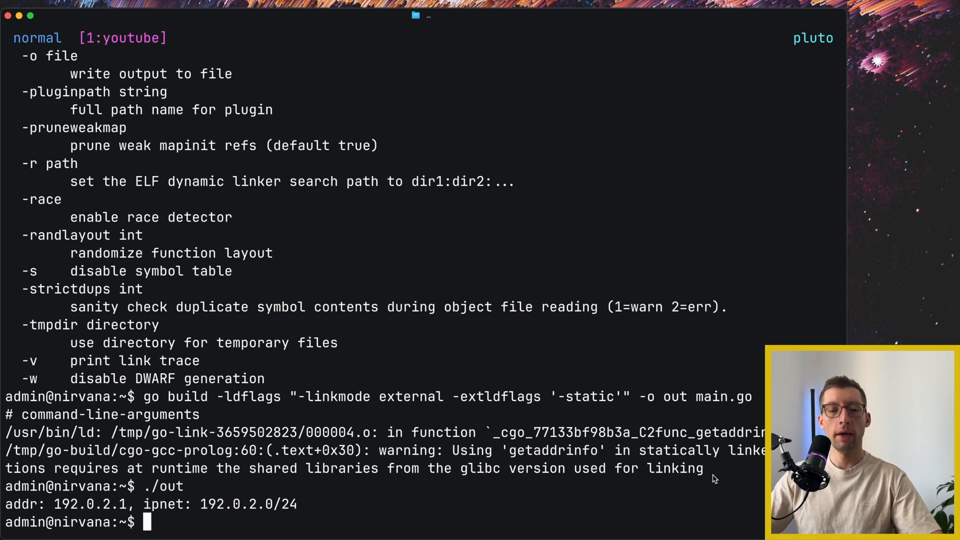
{"action": "mouse_move", "coordinate": [379, 377]}
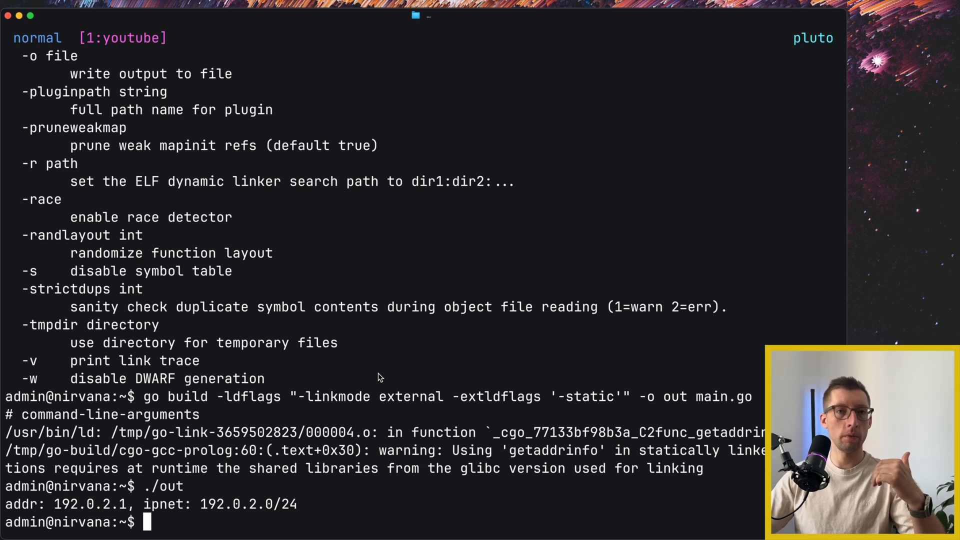
Build out with CGO_ENABLED=0 GOOS=darwin GOARCH=arm64; file reports a Mach-O arm64 executable.
{"action": "type", "text": "go build -o out main.go"}
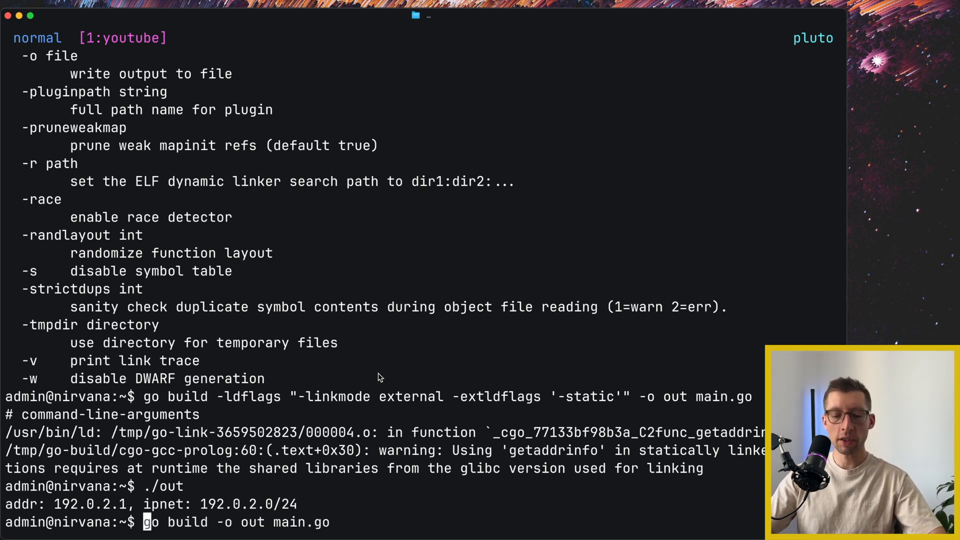
{"action": "type", "text": "CGO_ENAB"}
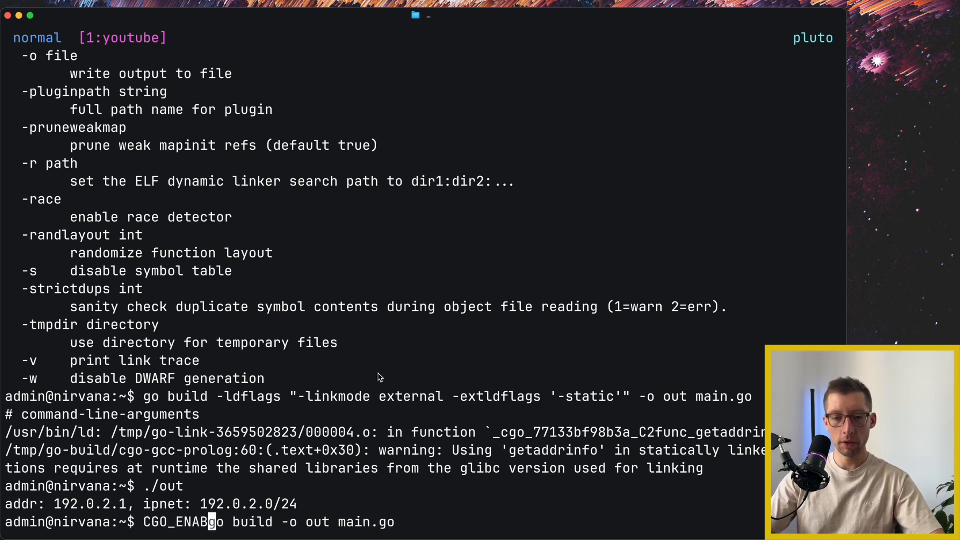
{"action": "type", "text": "LED=0 GOOS=darwin GOARCH"}
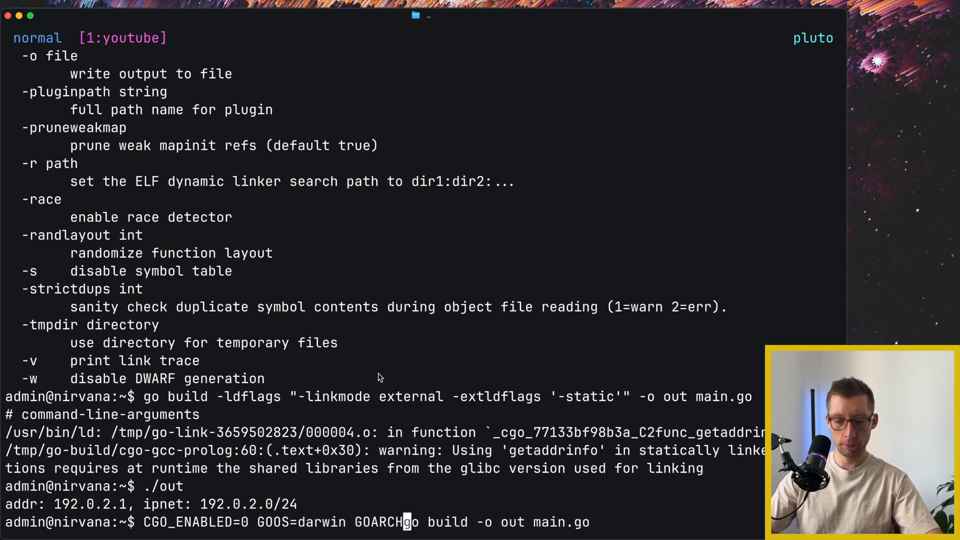
{"action": "type", "text": "=arm64"}
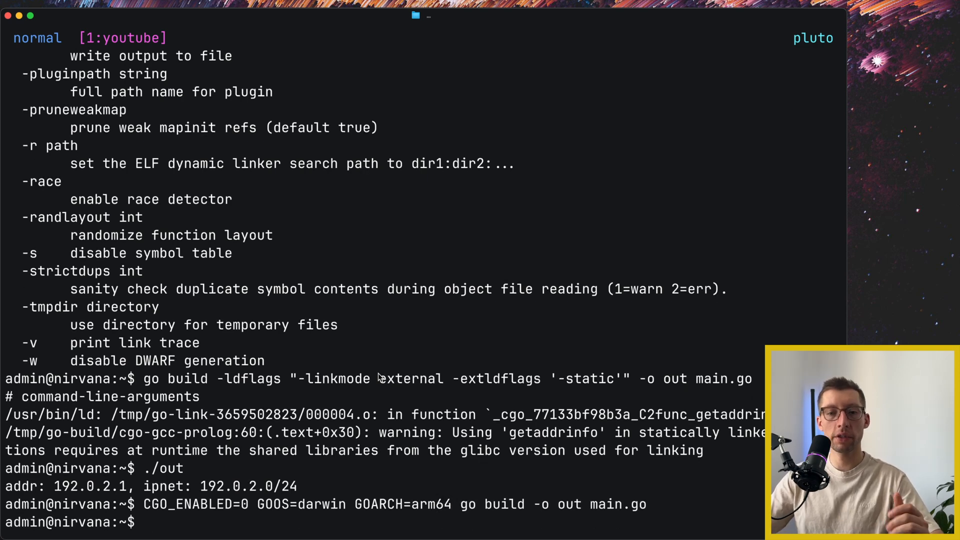
{"action": "type", "text": "file out"}
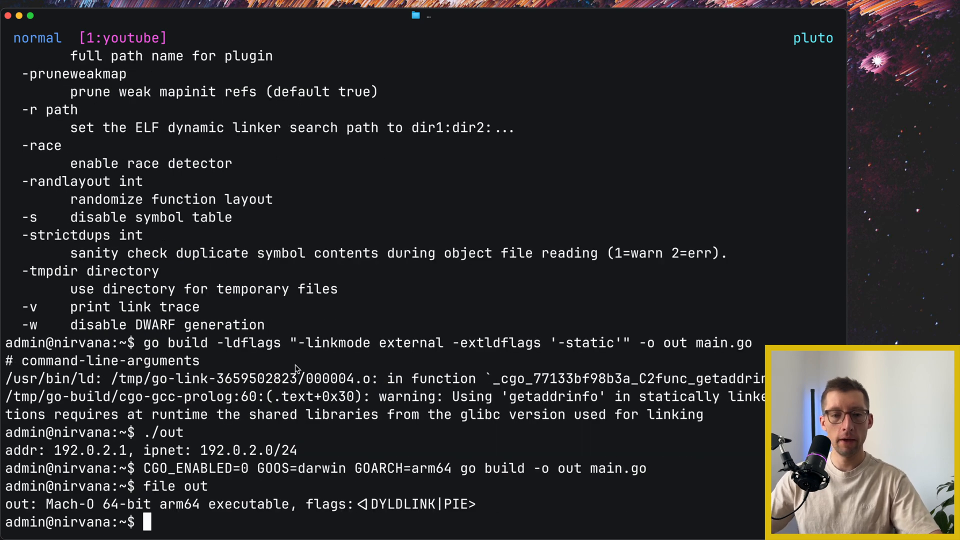
{"action": "double_click", "coordinate": [64, 501]}
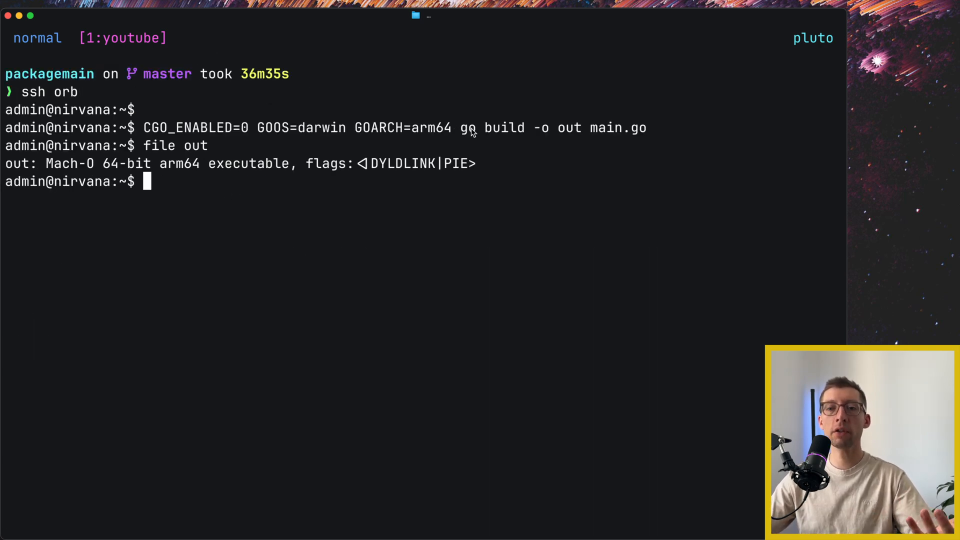
{"action": "mouse_move", "coordinate": [529, 135]}
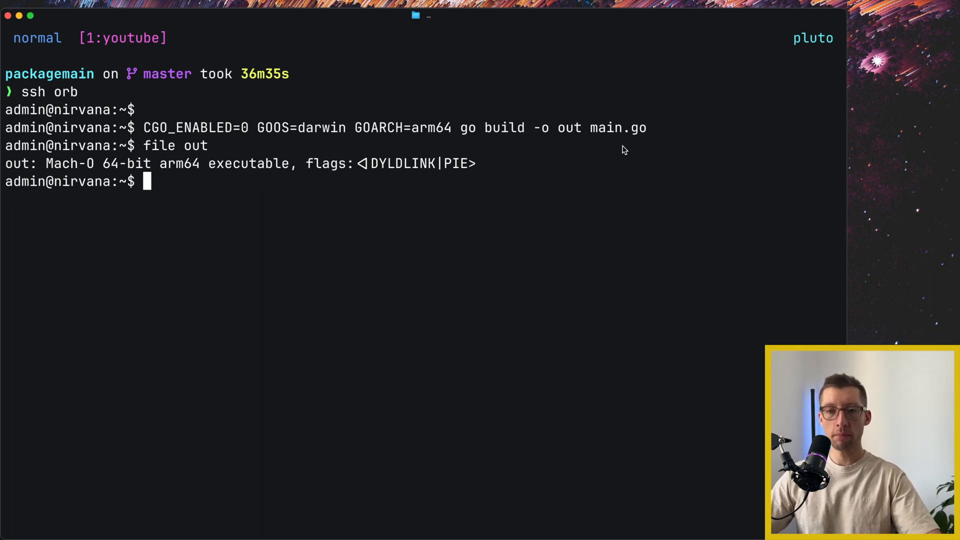
Rebuild out natively, check it is 2.5M and a dynamically linked aarch64 ELF.
{"action": "type", "text": "go build -o out main.go"}
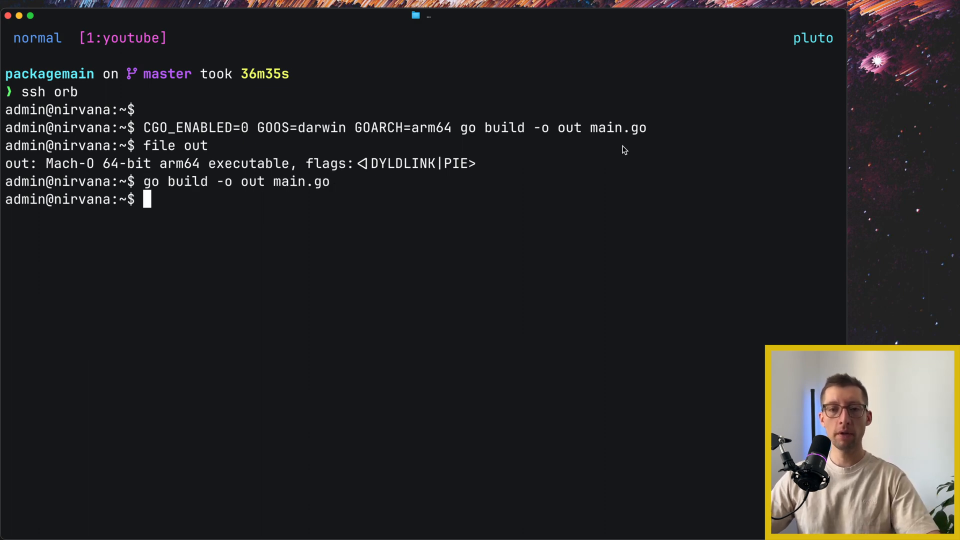
{"action": "type", "text": "du"}
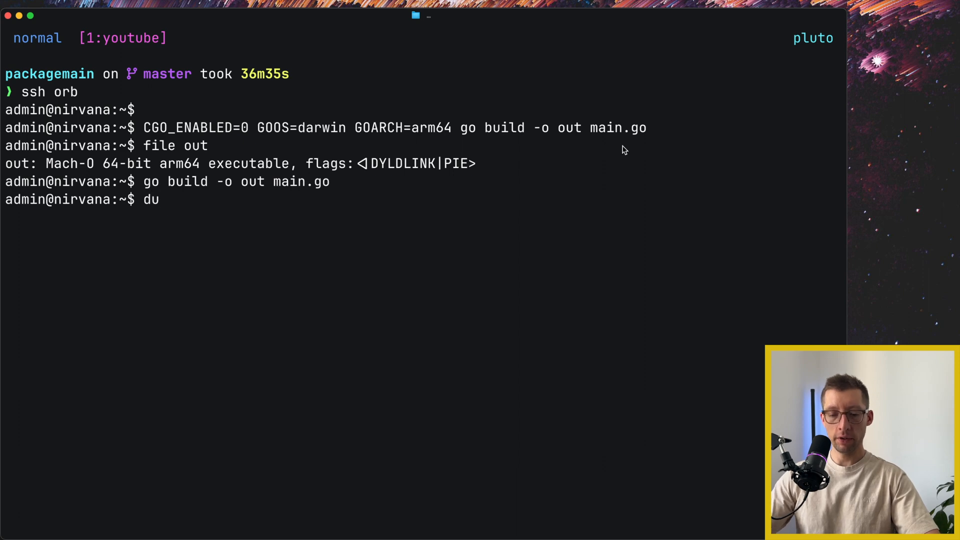
{"action": "type", "text": "-sh"}
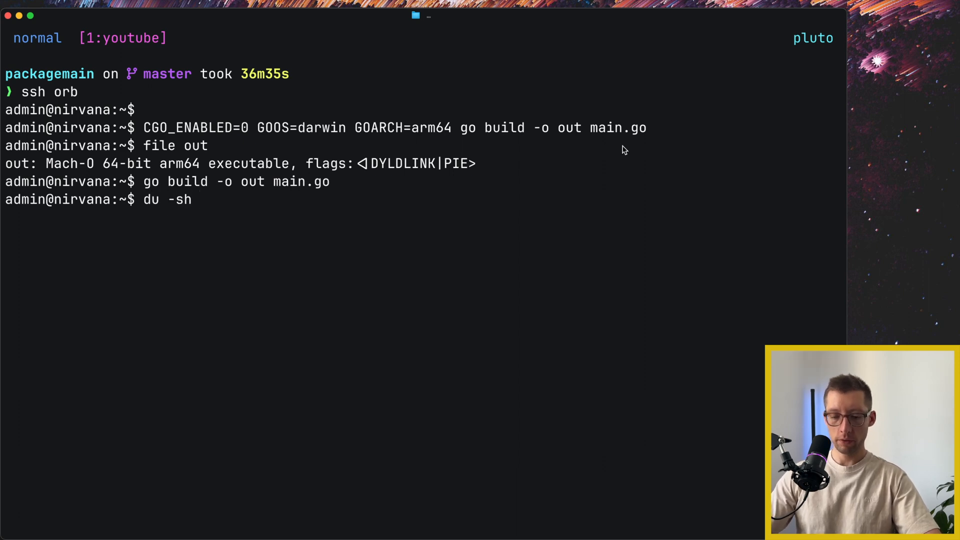
{"action": "type", "text": "out"}
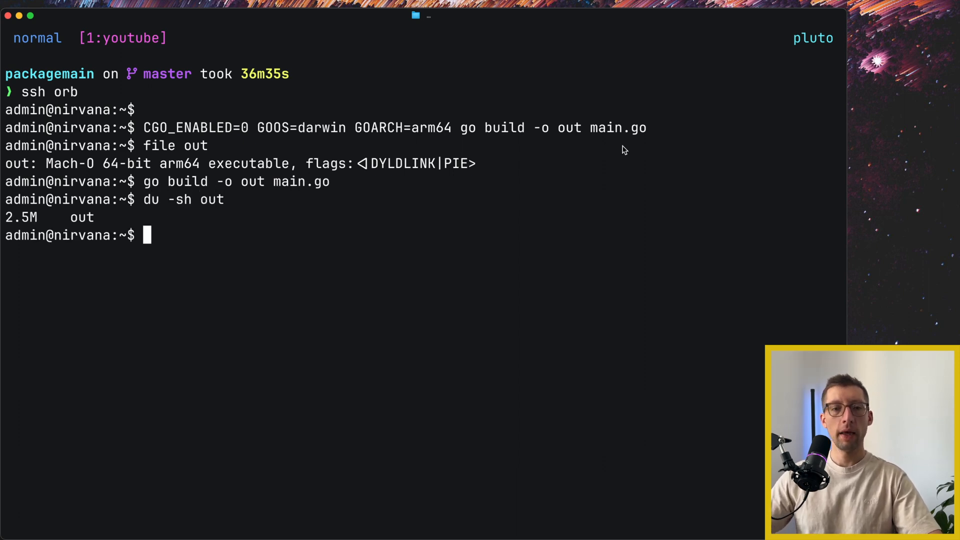
{"action": "double_click", "coordinate": [20, 217]}
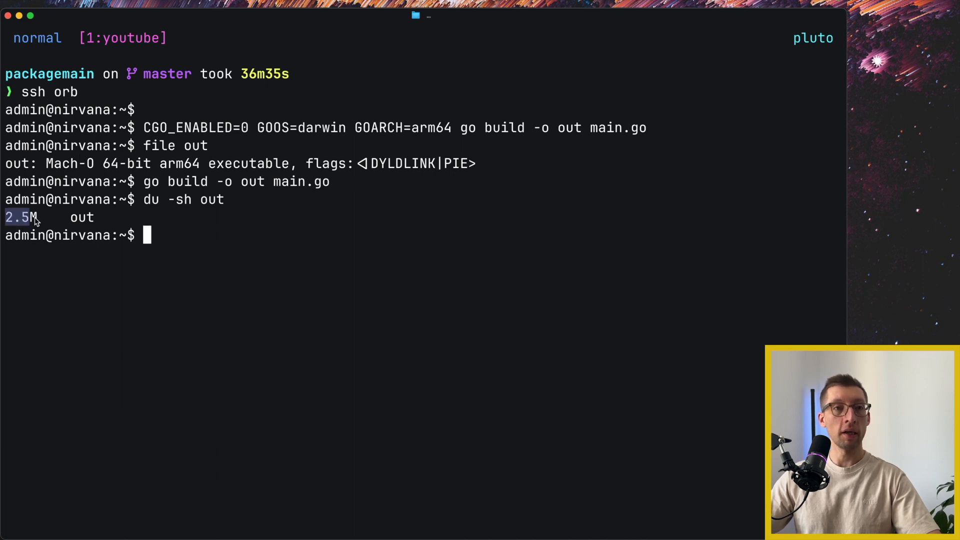
{"action": "type", "text": "file out"}
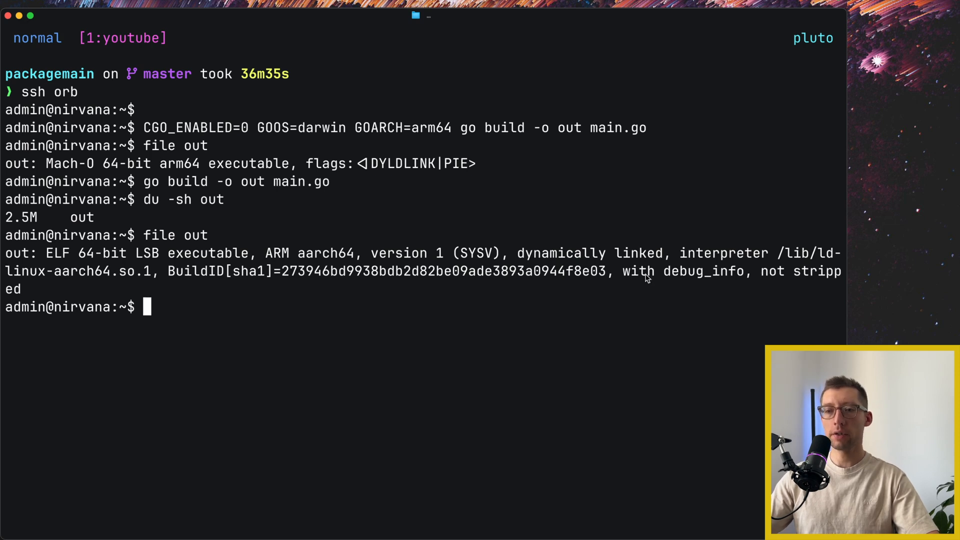
{"action": "mouse_move", "coordinate": [659, 291]}
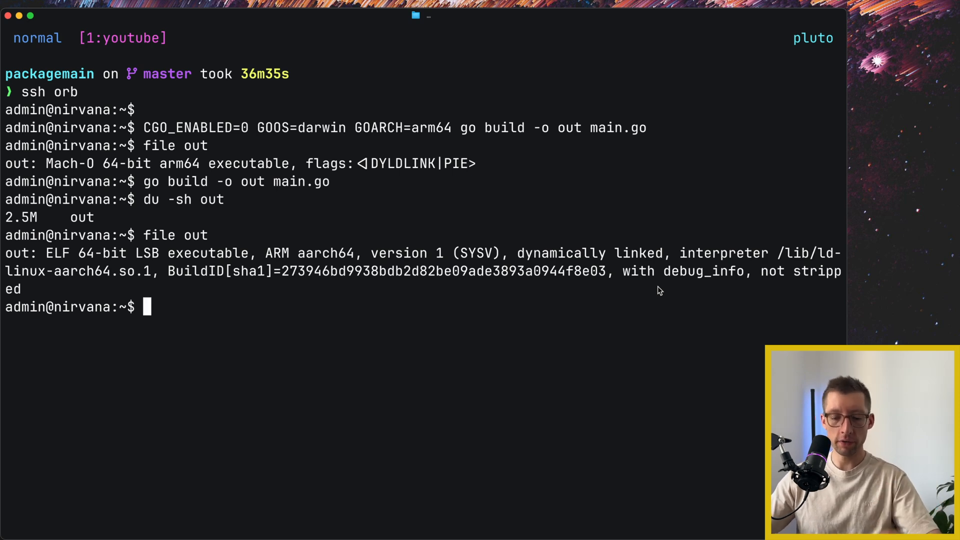
Rebuild out with -ldflags="-w -s", confirm 1.7M size and working output.
{"action": "type", "text": "go build -o out main.go"}
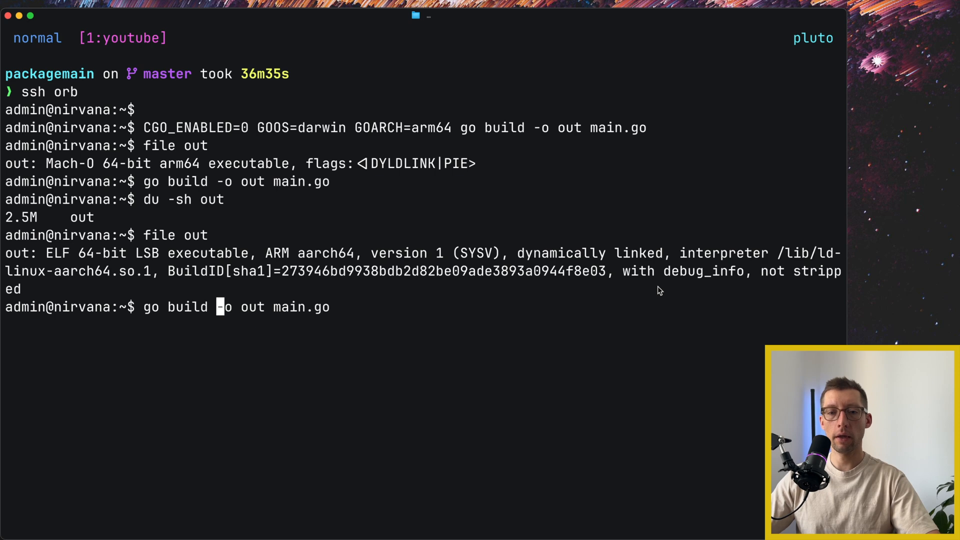
{"action": "type", "text": "-ldfla"}
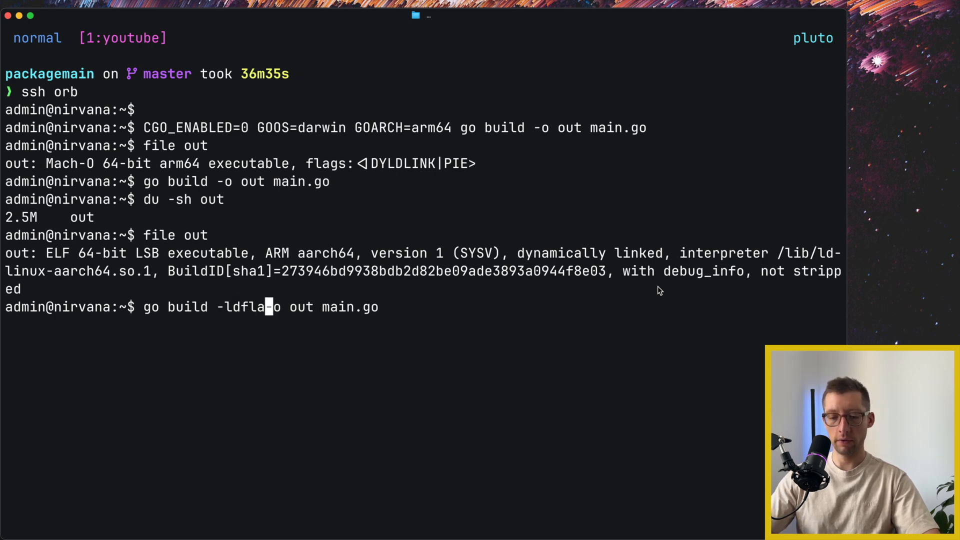
{"action": "type", "text": "gs=\"-w -s"}
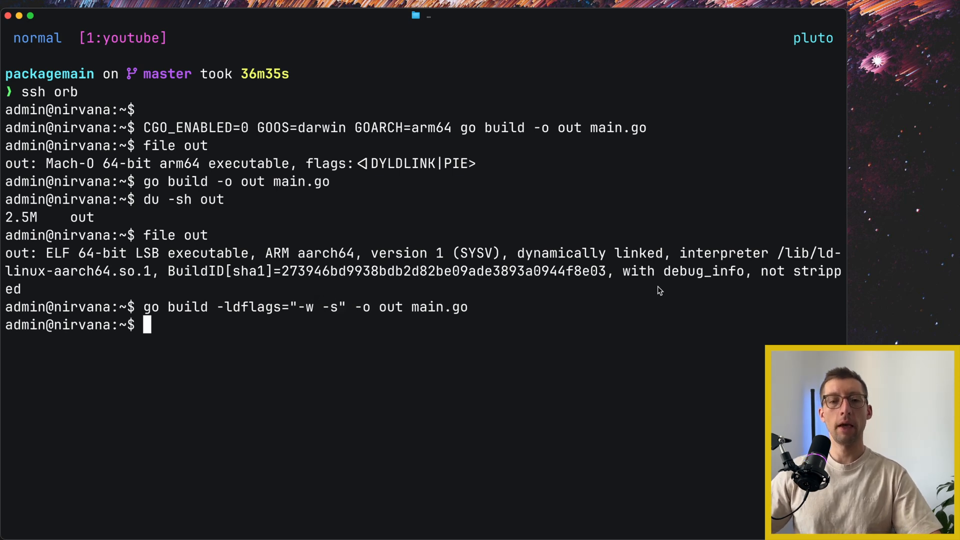
{"action": "type", "text": "du -sh out"}
{"action": "type", "text": "./out"}
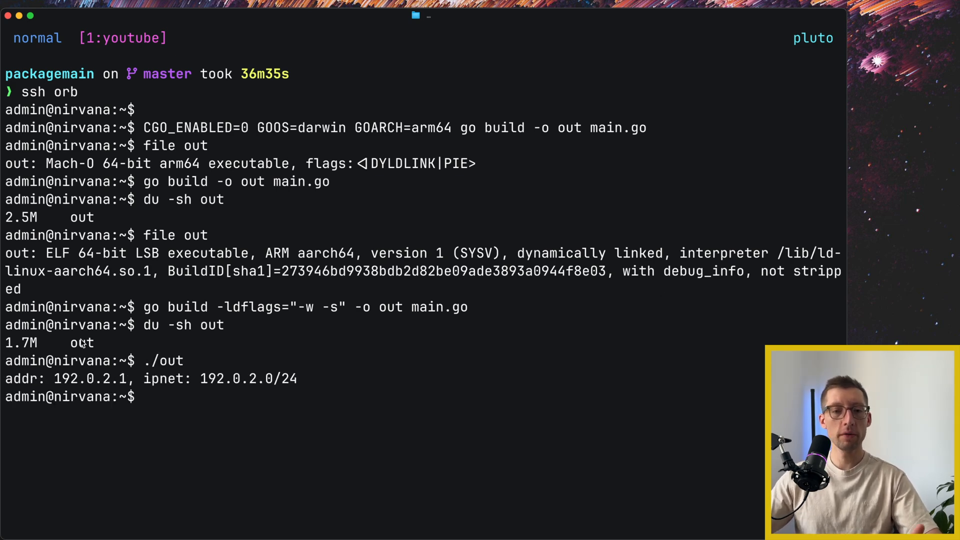
{"action": "type", "text": "go build -ldflags=\"-w -s\" -o out main.go"}
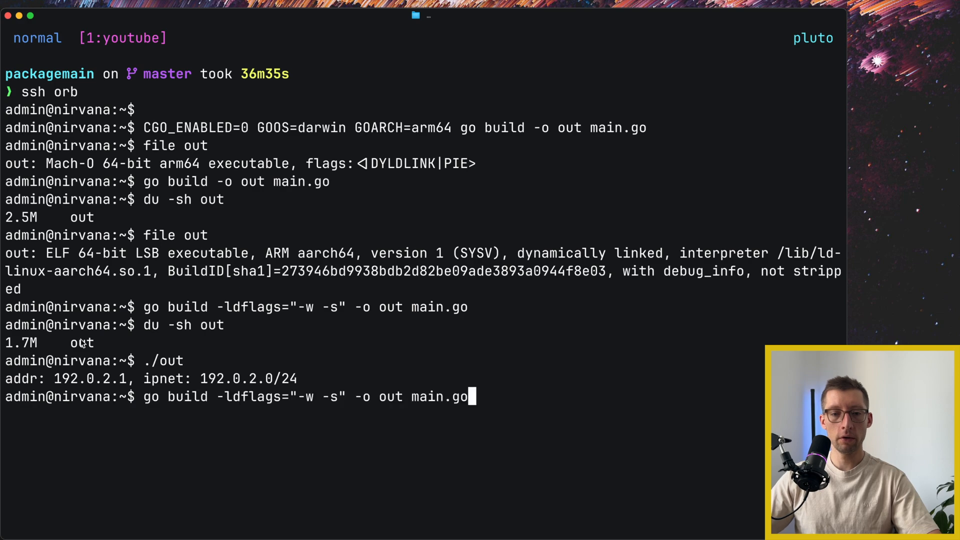